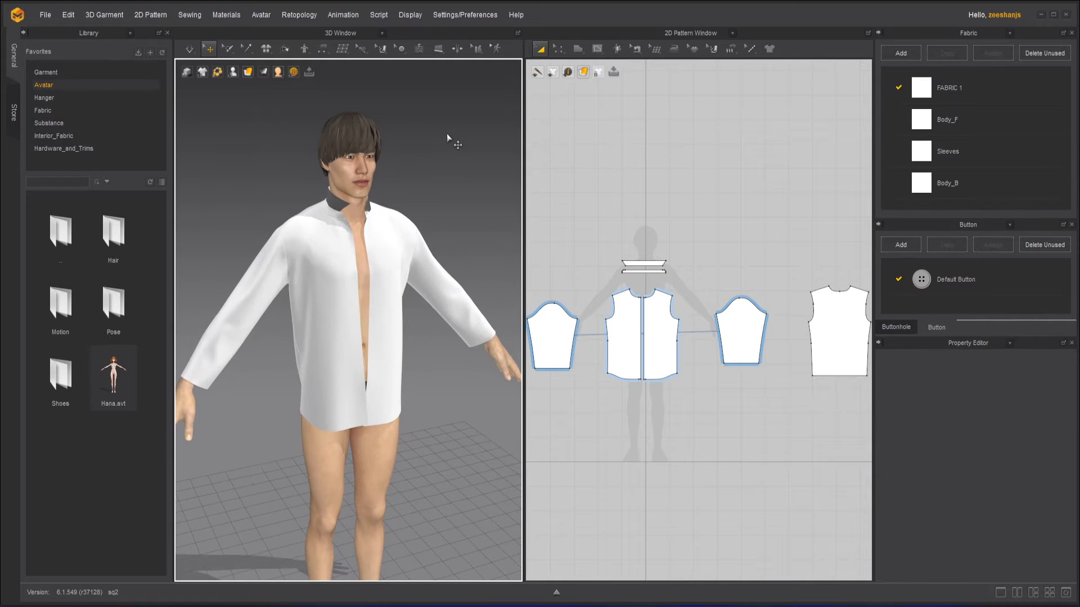
- Bring up Simulation Properties from the 3D window and peek at the Property Editor panel list
right_click(446, 138)
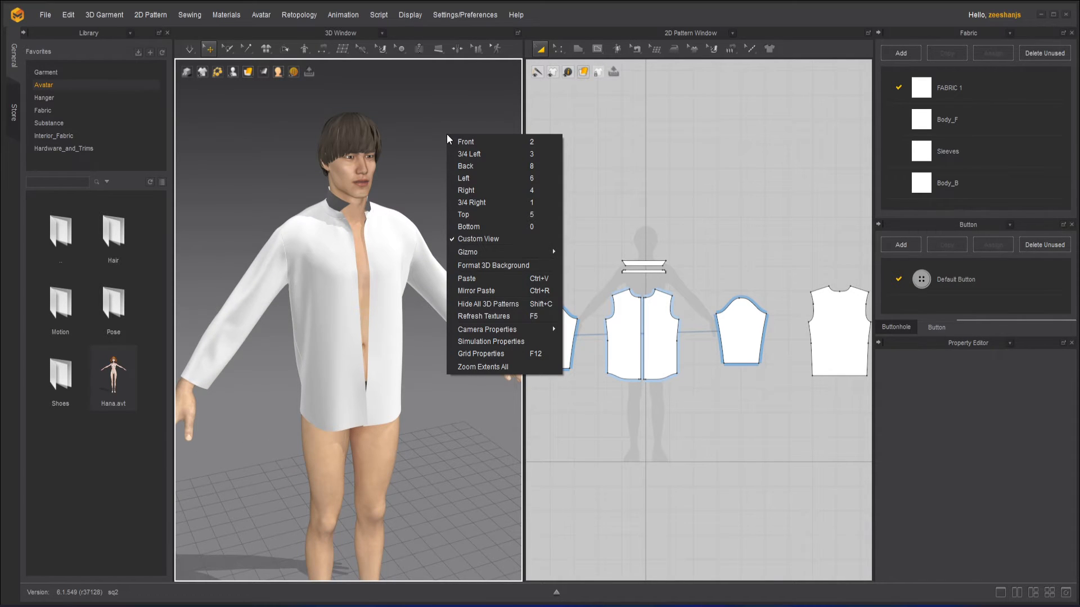
mouse_move(492, 342)
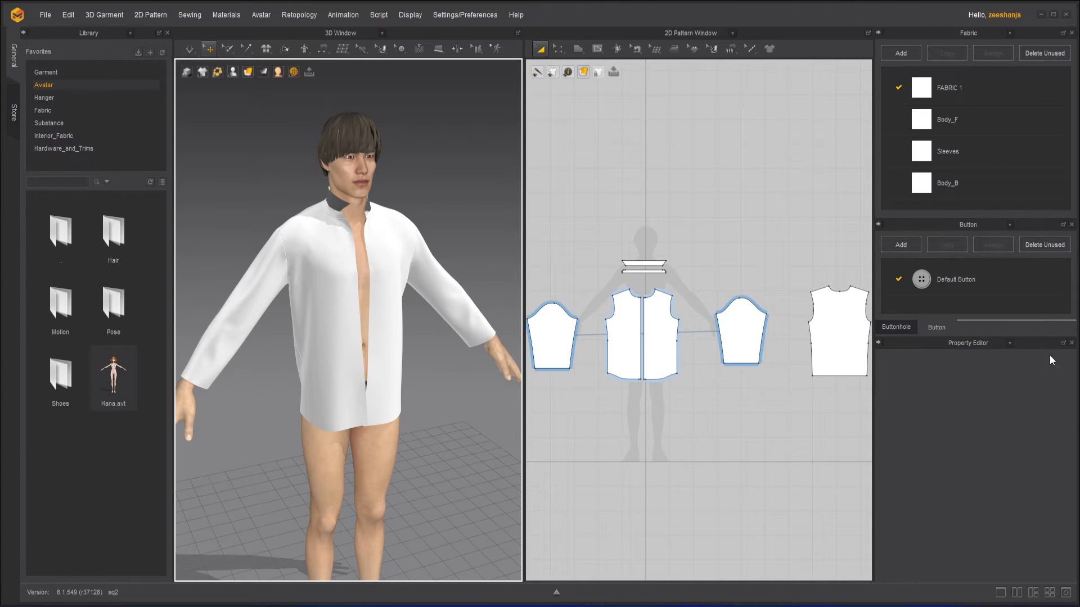
mouse_move(1012, 350)
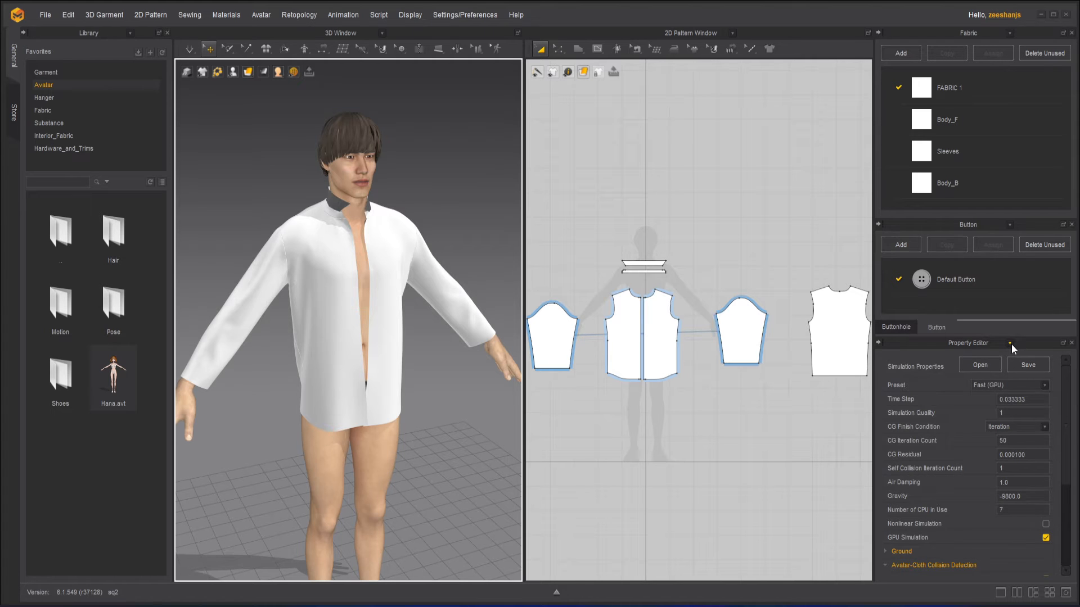
left_click(1011, 343)
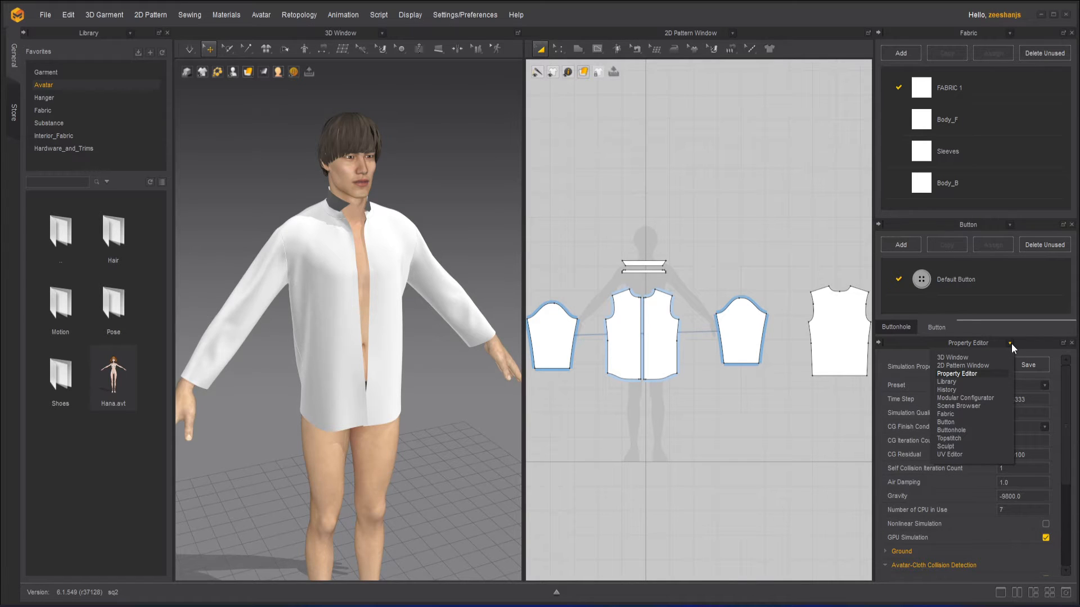
mouse_move(1069, 428)
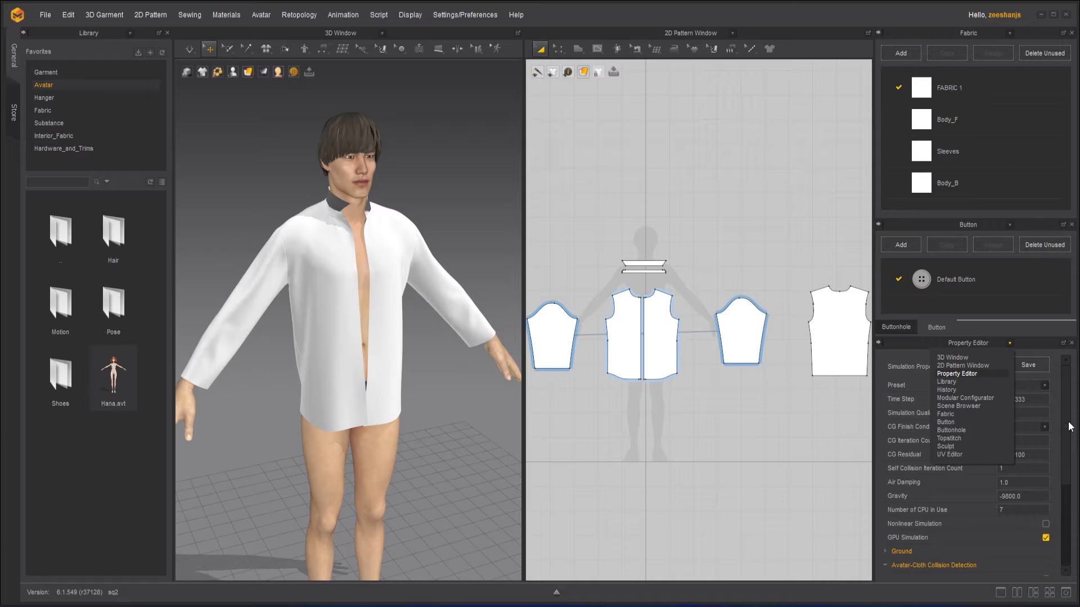
left_click(955, 373)
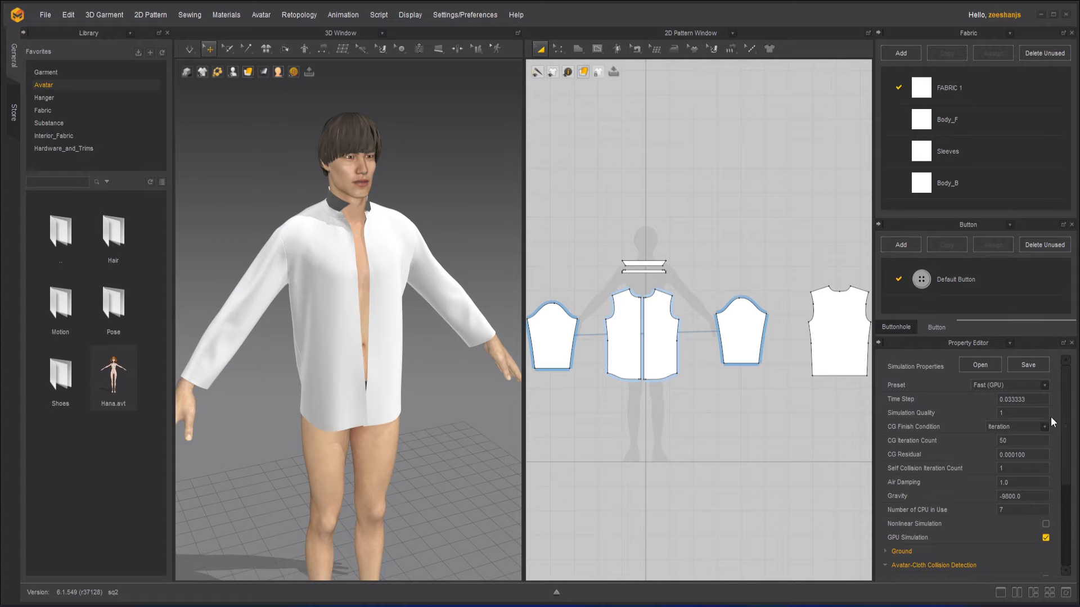
- Scroll through the simulation fields, then deselect to empty the Property Editor
scroll("down", 3)
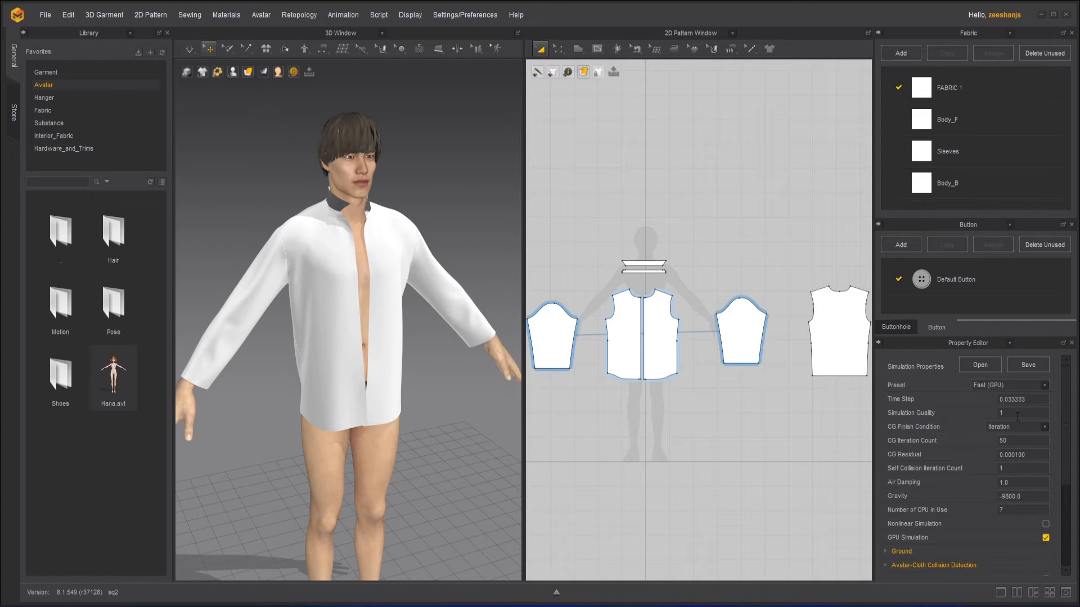
mouse_move(1027, 425)
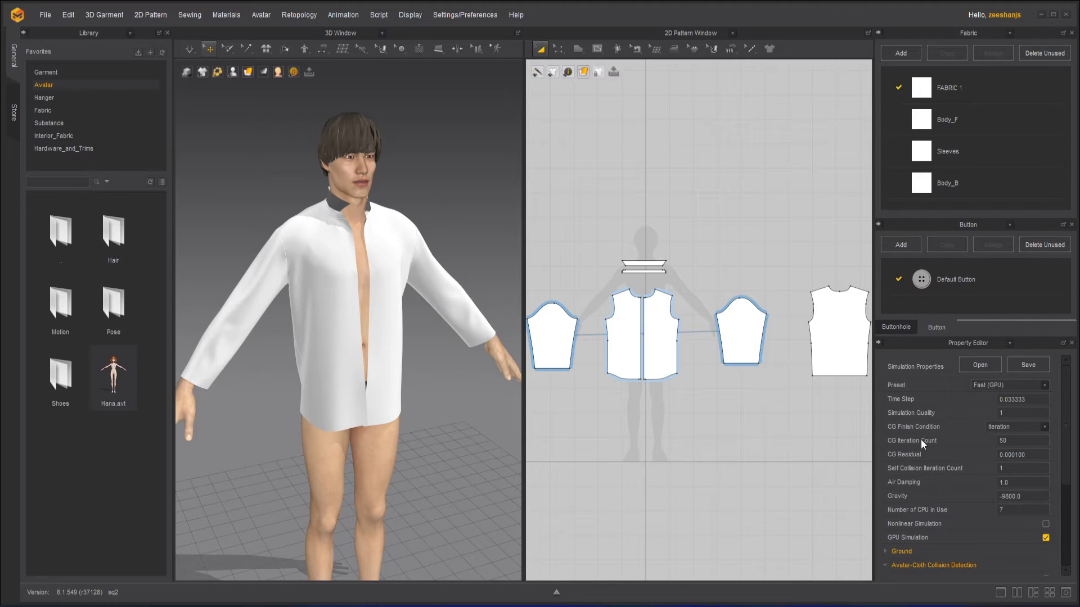
mouse_move(1029, 436)
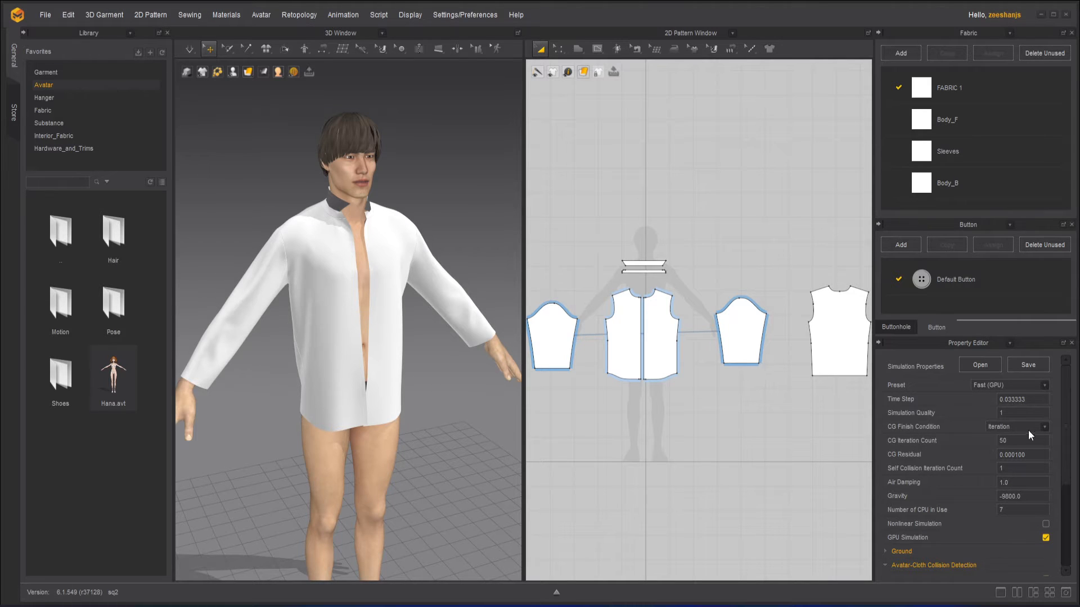
left_click(1044, 426)
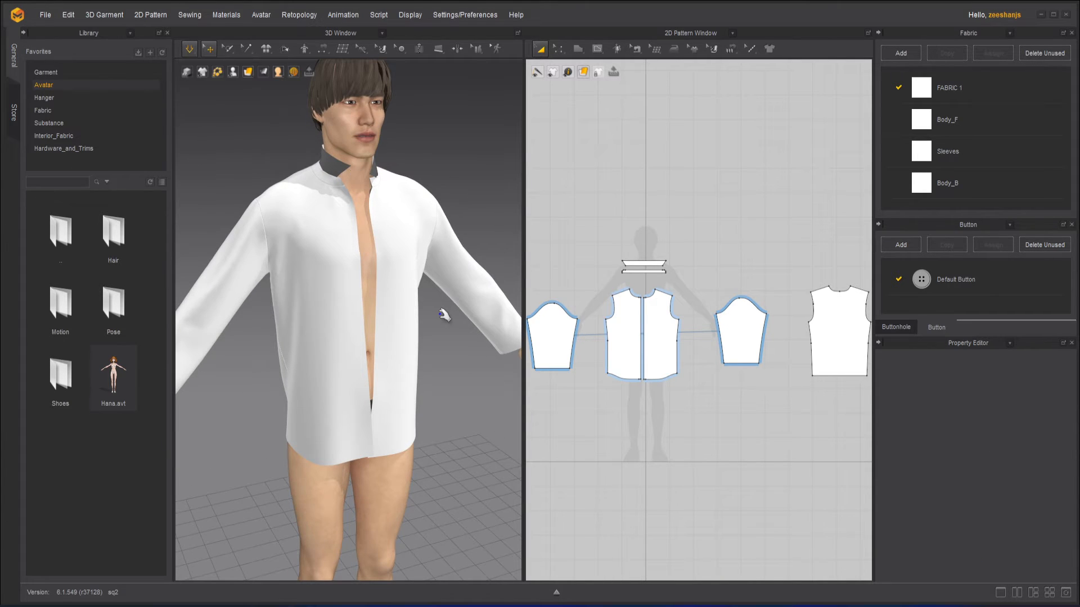
- Reopen Simulation Properties and set CG Finish Condition to Residual, making the preset Custom
left_click(640, 330)
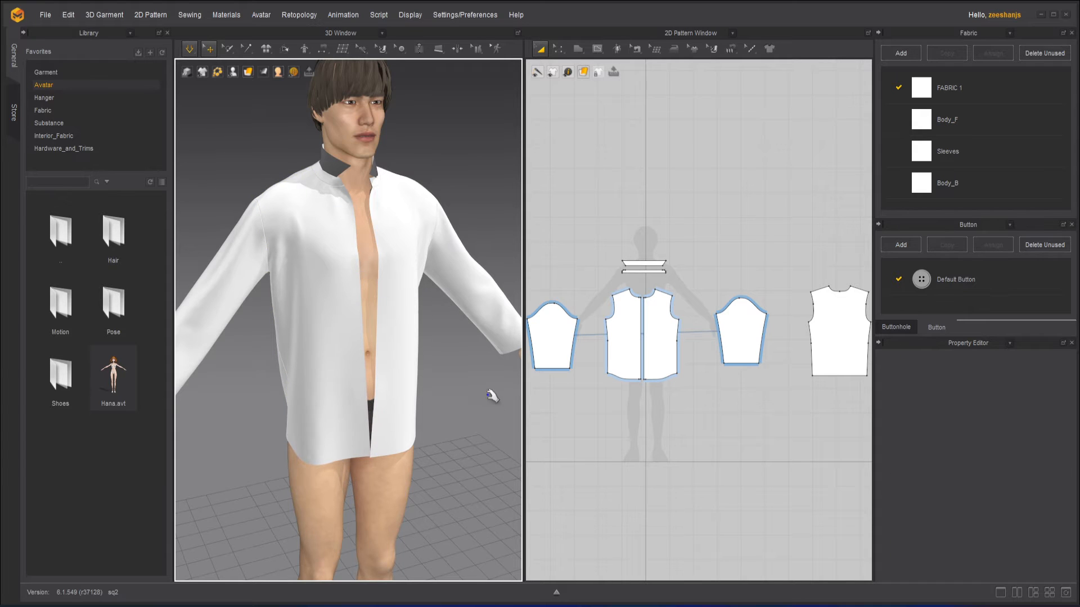
right_click(492, 394)
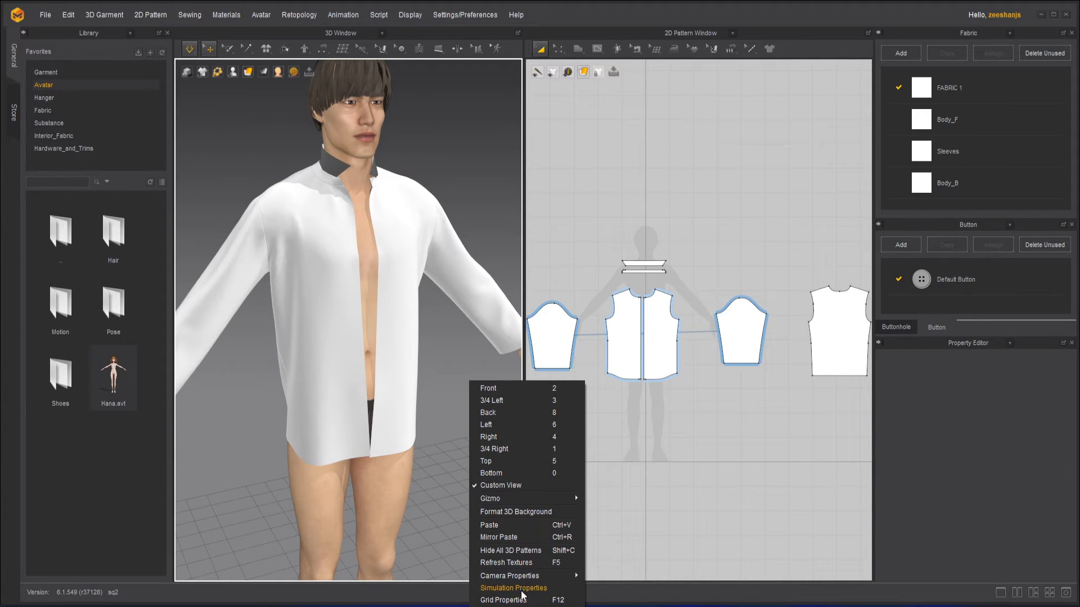
left_click(513, 587)
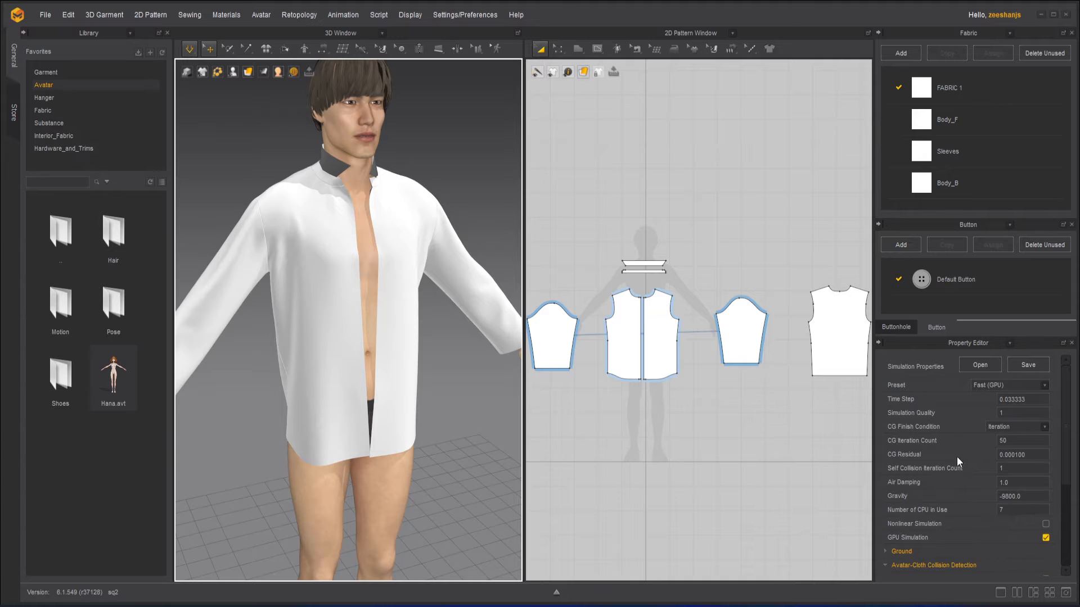
mouse_move(930, 438)
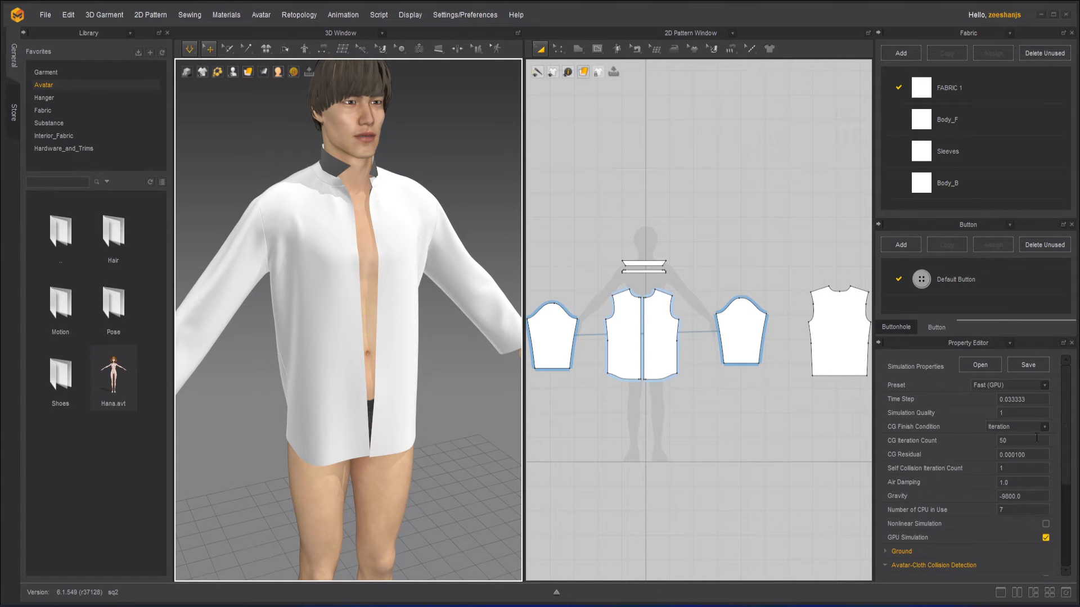
left_click(1046, 427)
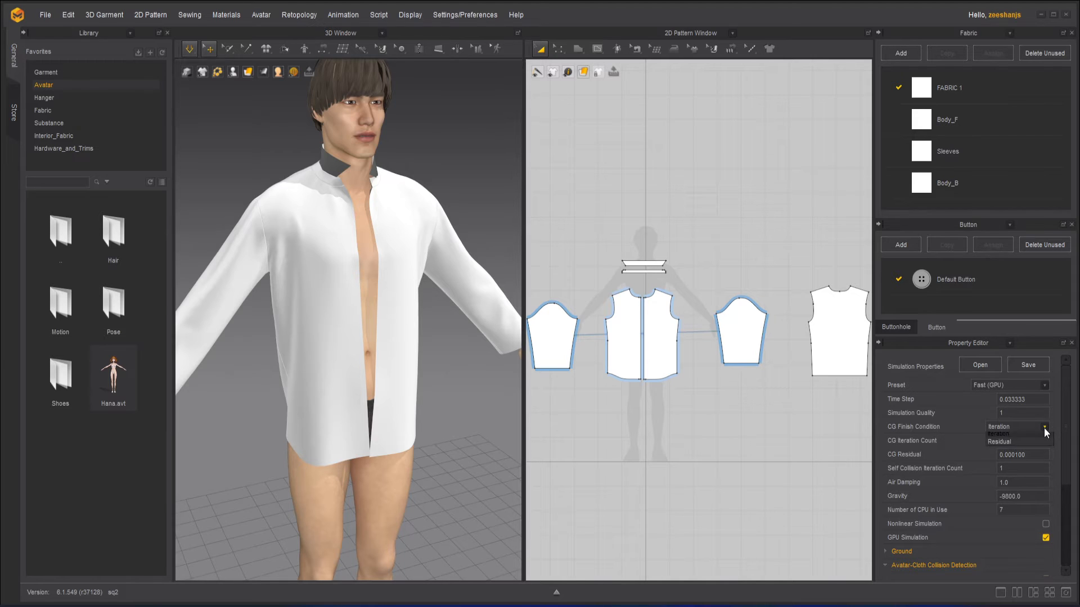
left_click(997, 441)
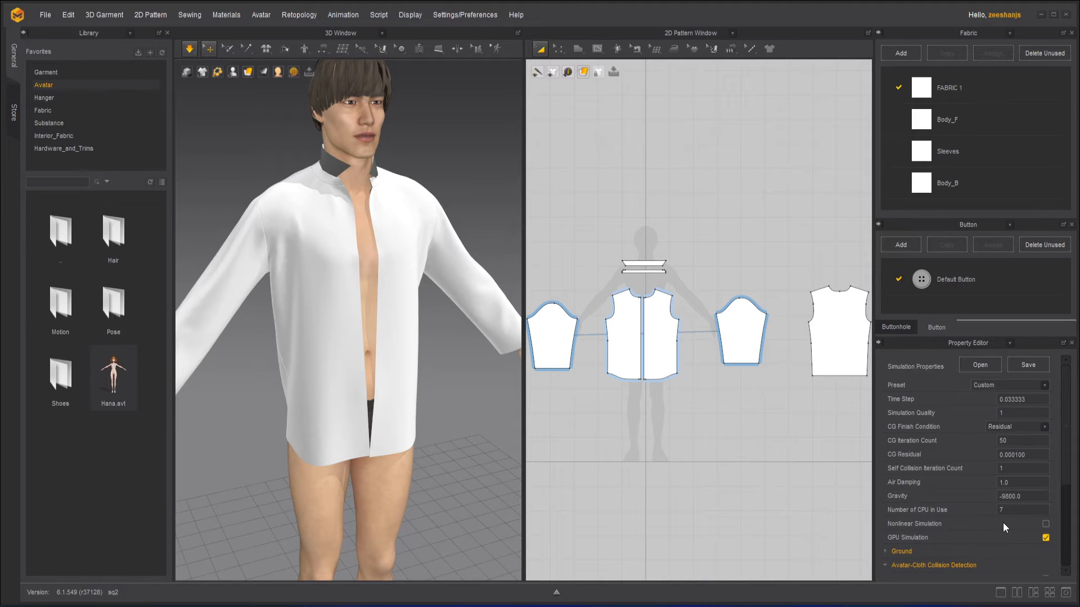
mouse_move(440, 267)
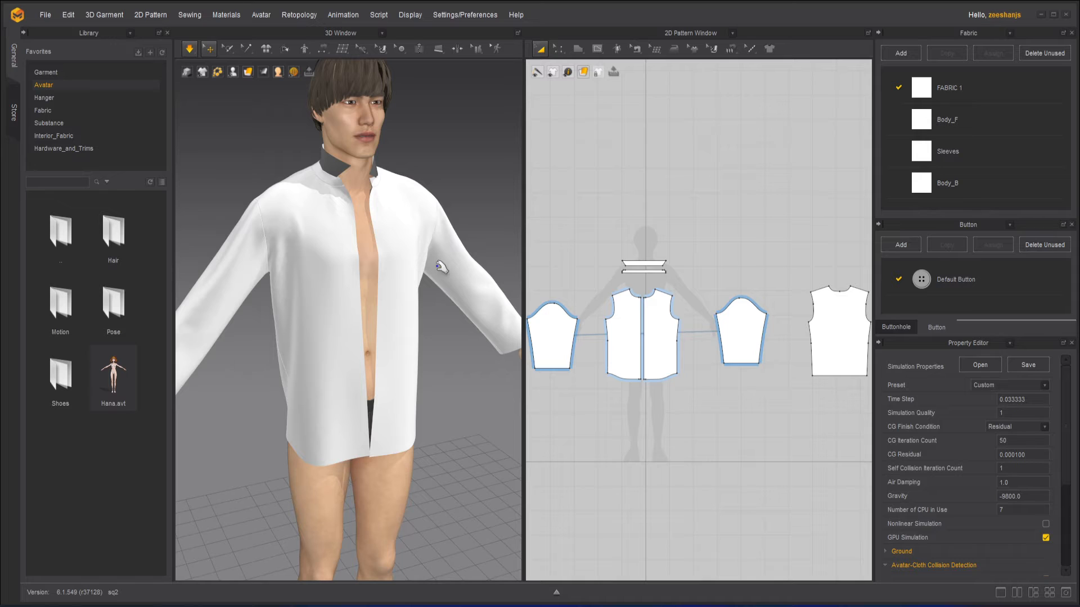
left_click(189, 49)
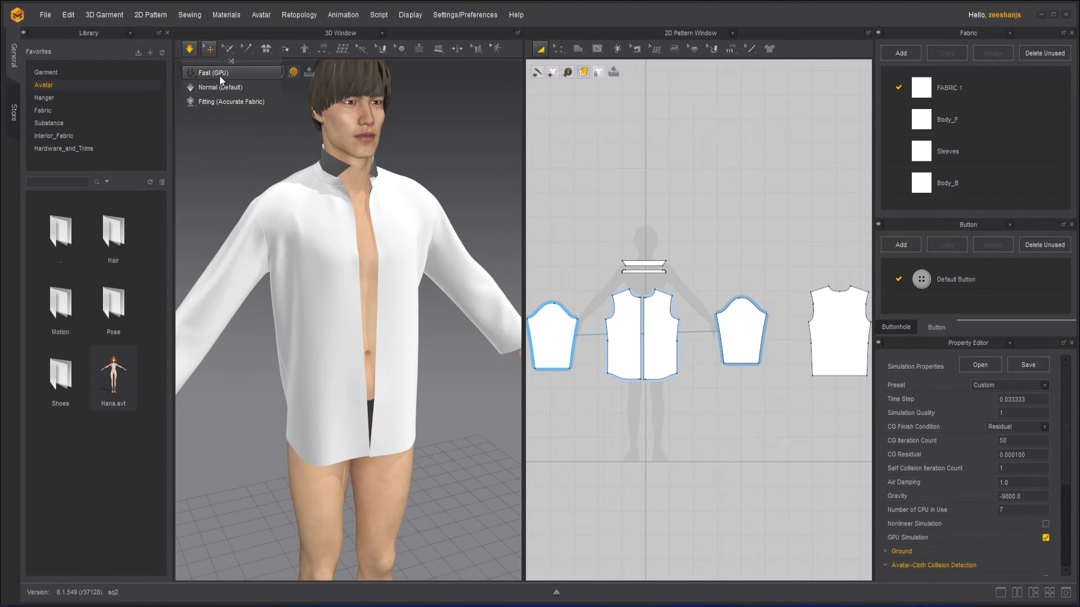
left_click(219, 72)
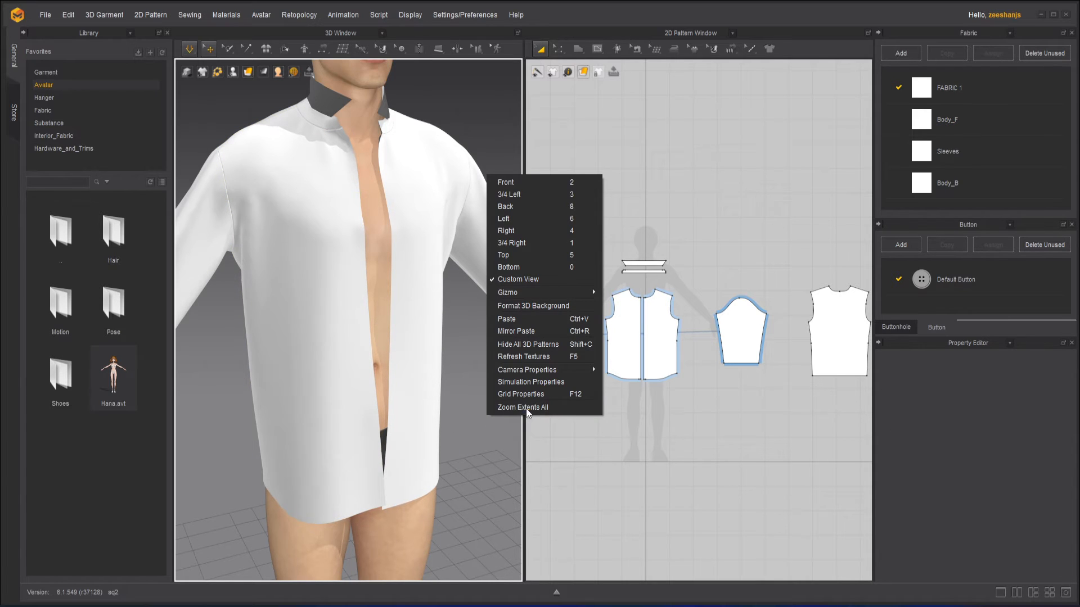
mouse_move(525, 396)
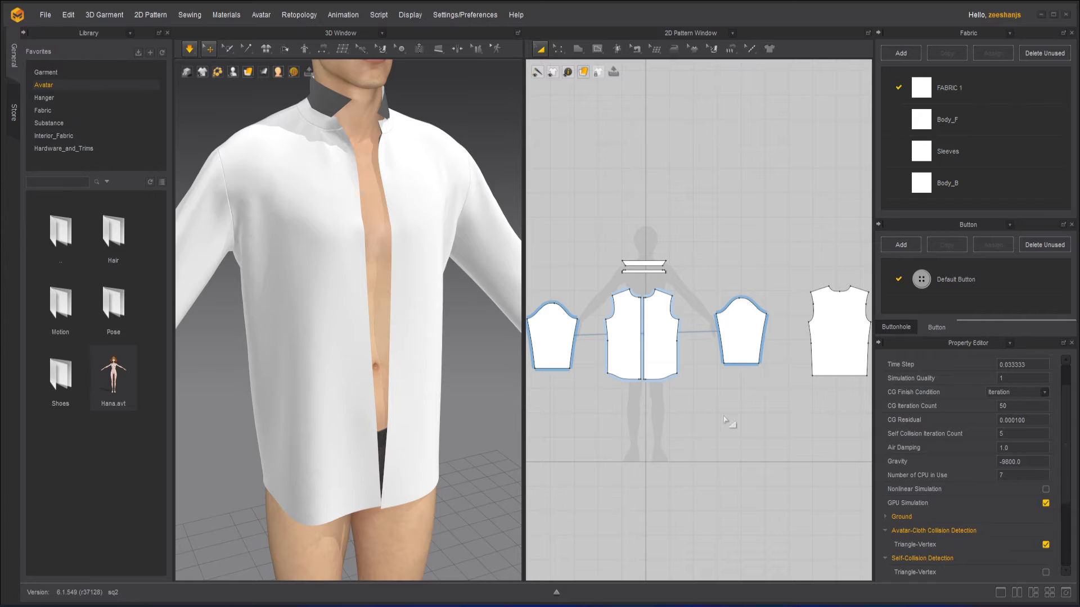
- Dismiss the simulation settings after setting self-collision iteration count to 5
left_click(188, 49)
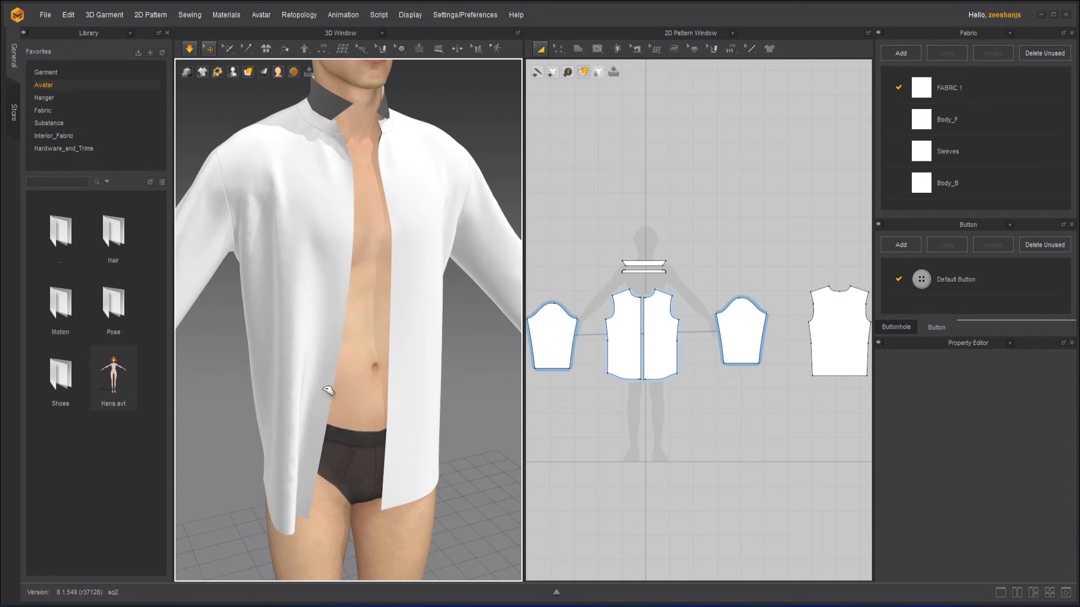
- Pull the Body_Front hem away from the avatar during simulation and let it drape back
left_click(637, 330)
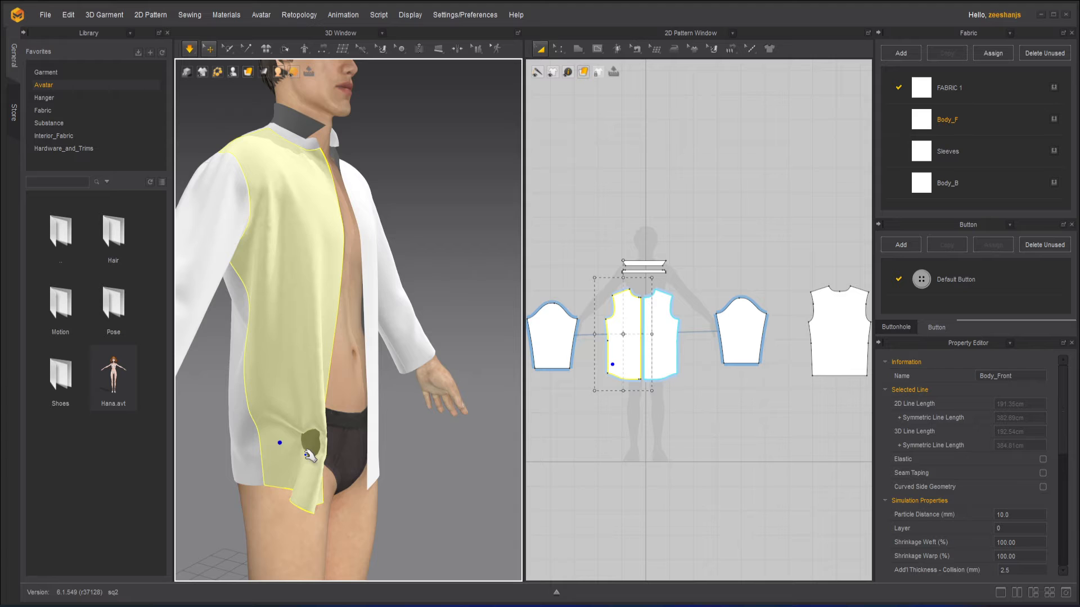
left_click_drag(279, 443, 330, 529)
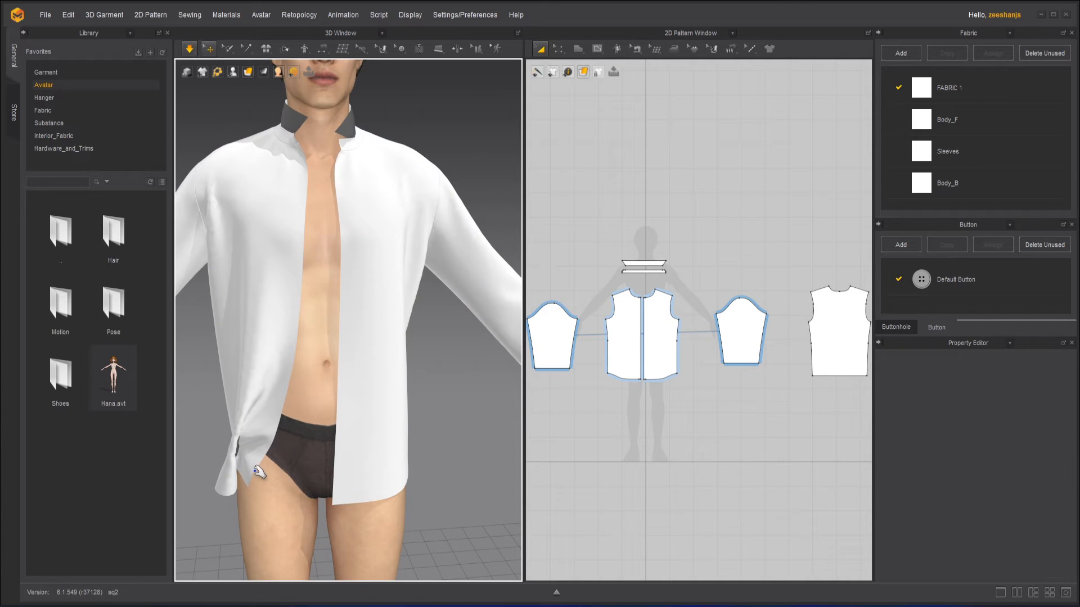
- Enter 10 for Air Damping and reopen the simulation settings from the 3D window
left_click(633, 331)
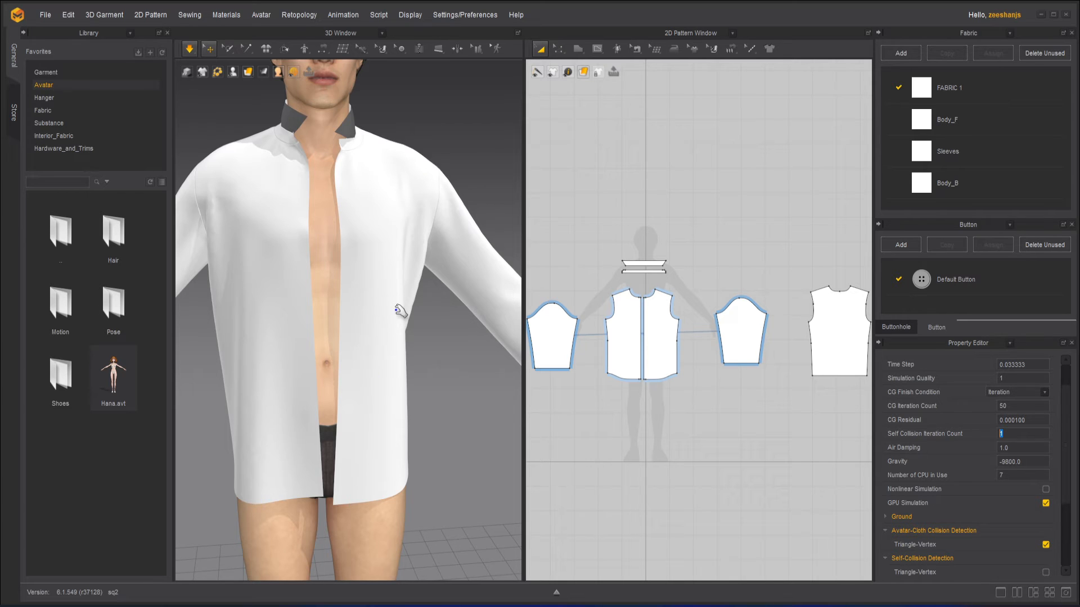
mouse_move(406, 354)
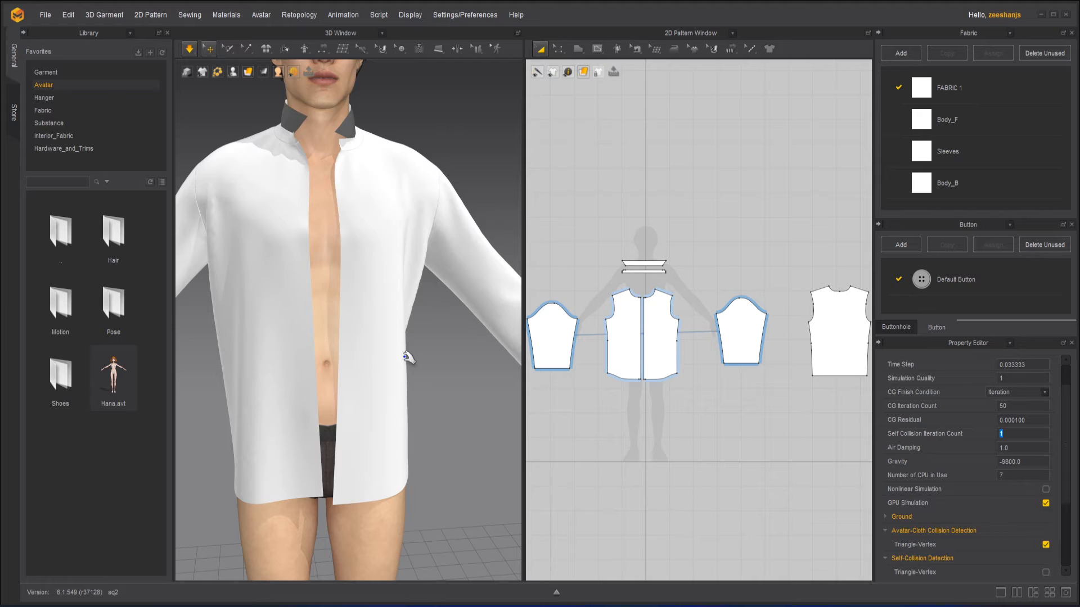
mouse_move(931, 452)
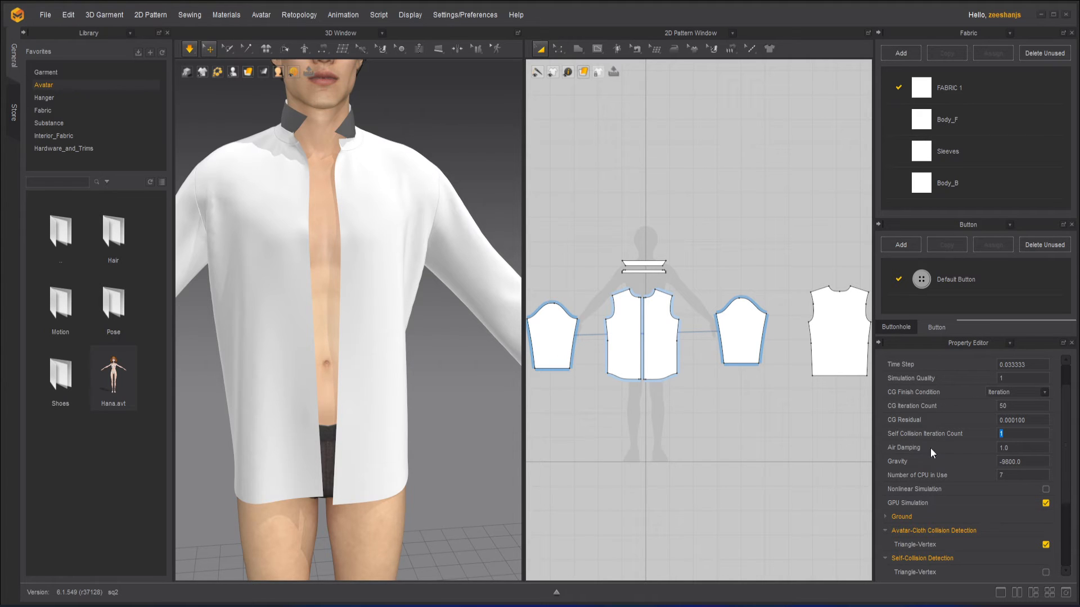
mouse_move(909, 456)
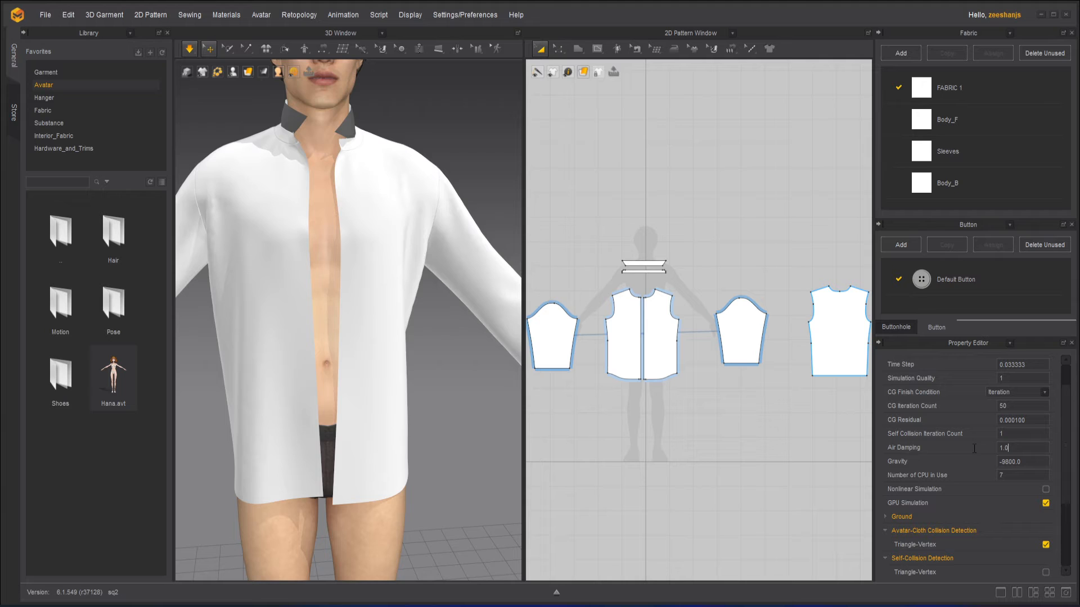
type("10")
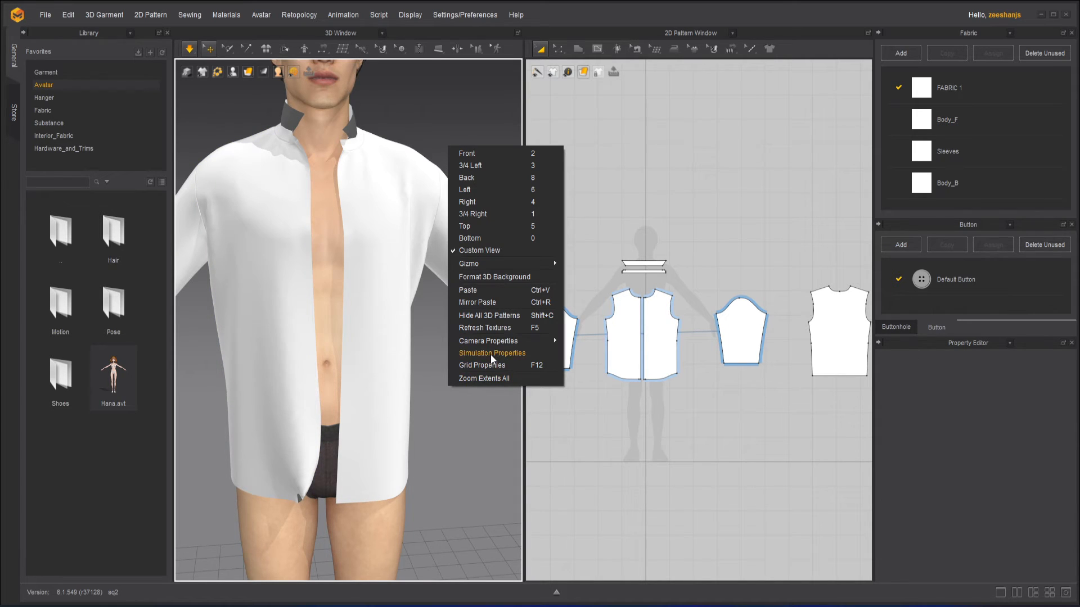
left_click(491, 352)
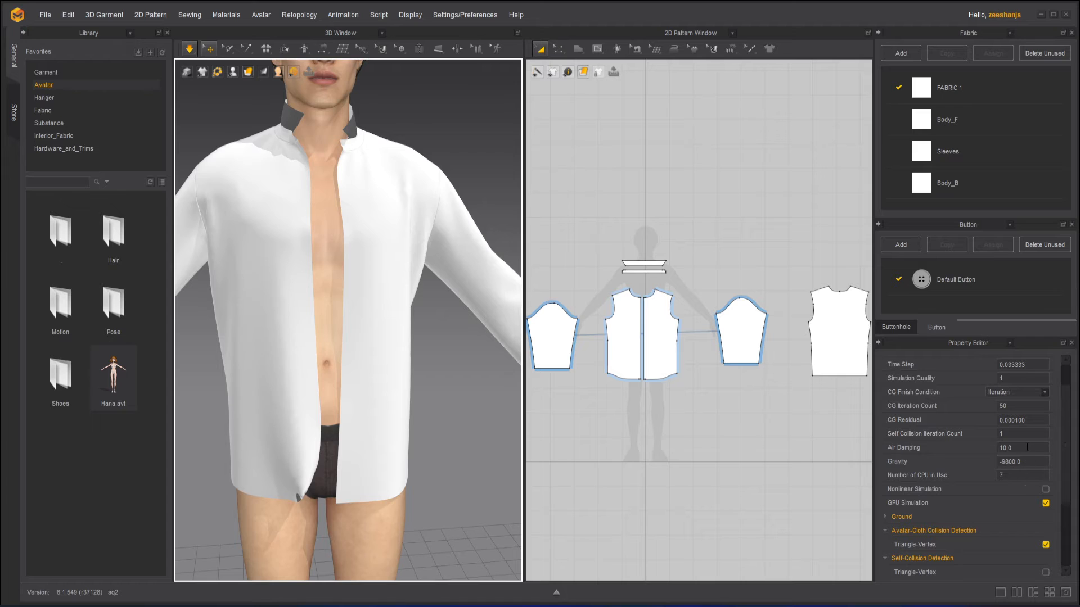
- Restore Air Damping to 1.0 and set Gravity to -98000.0
type("1.0")
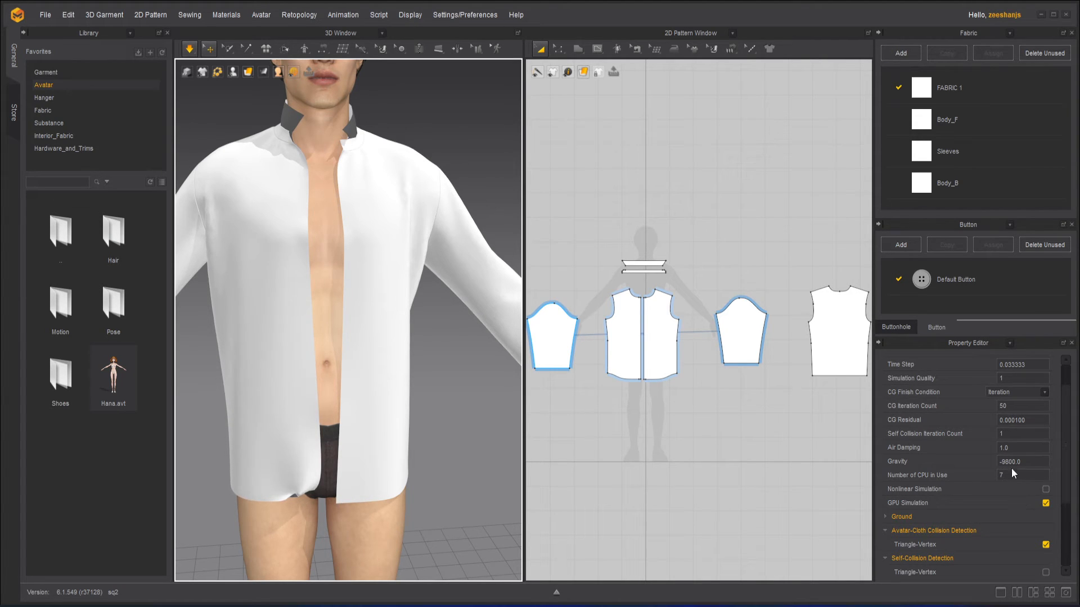
right_click(1022, 461)
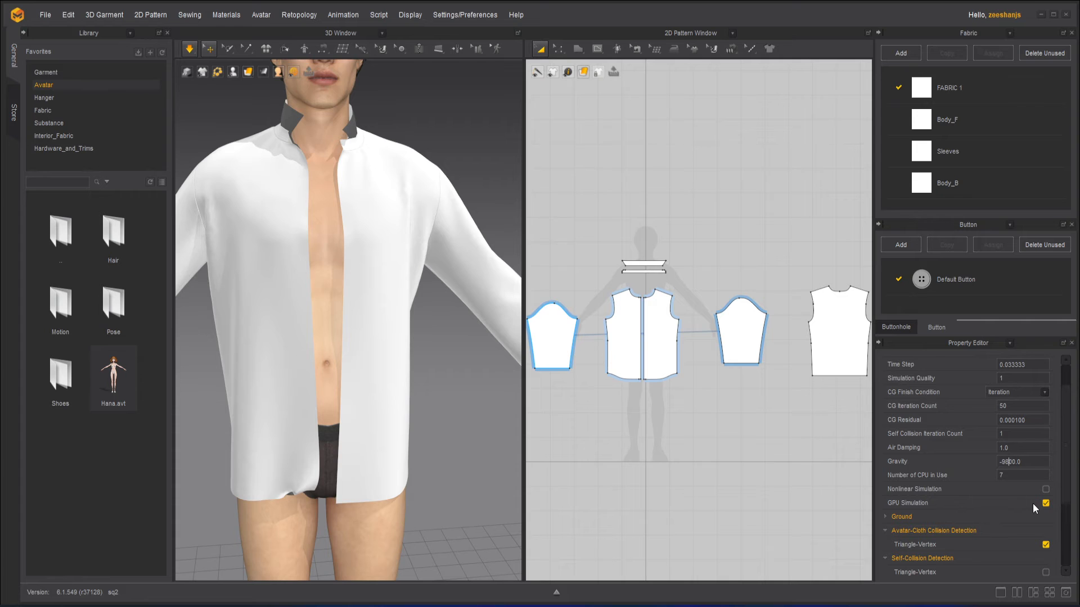
type("-98000.0")
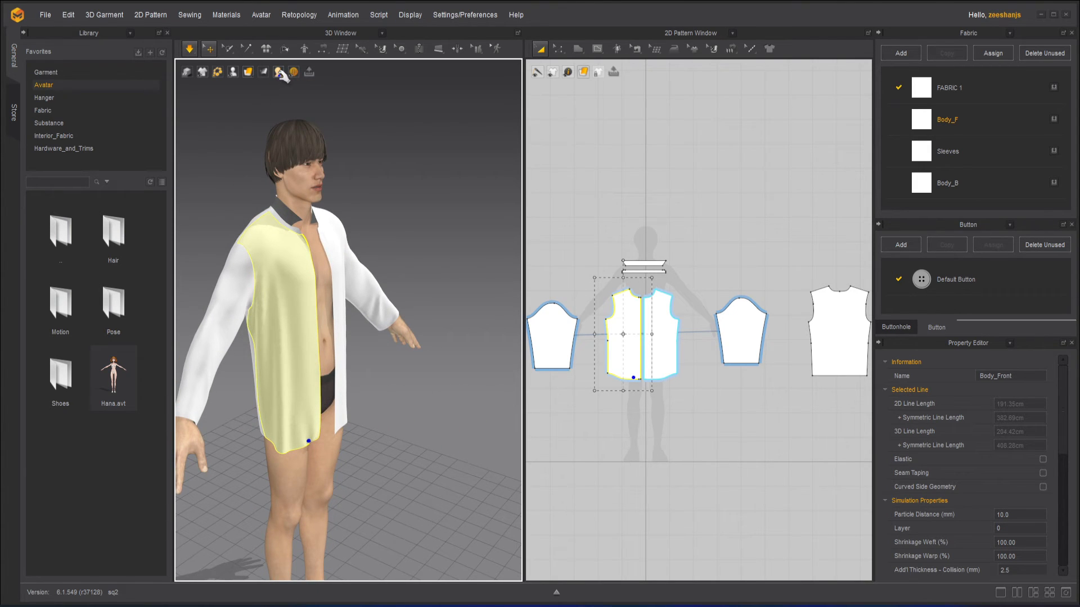
- Toggle the avatar's bounding volumes and enable Show Pressure Points on the garment
left_click(233, 72)
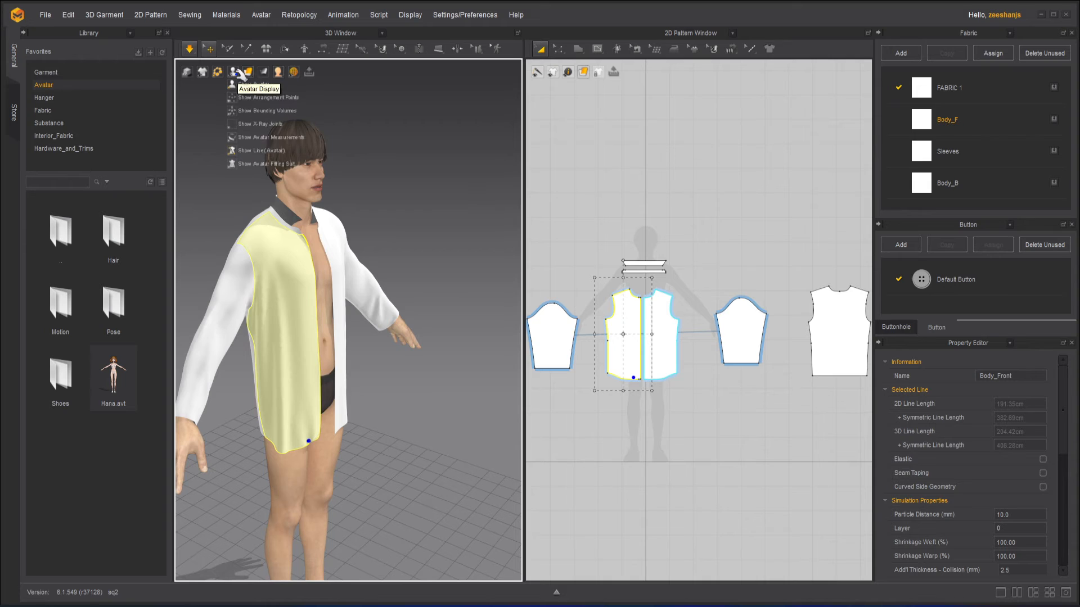
left_click(262, 150)
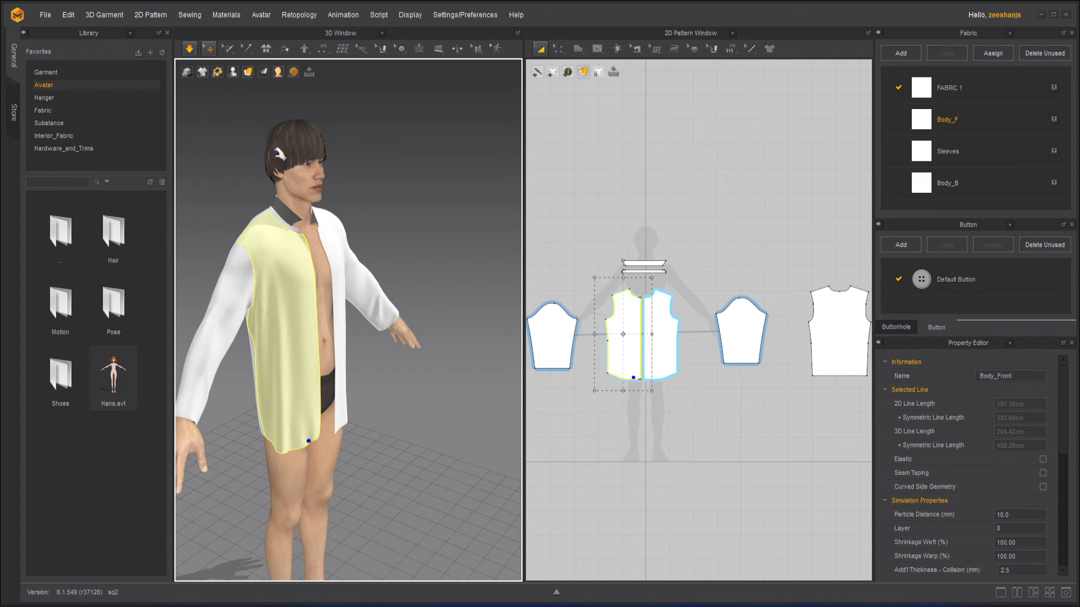
left_click(232, 72)
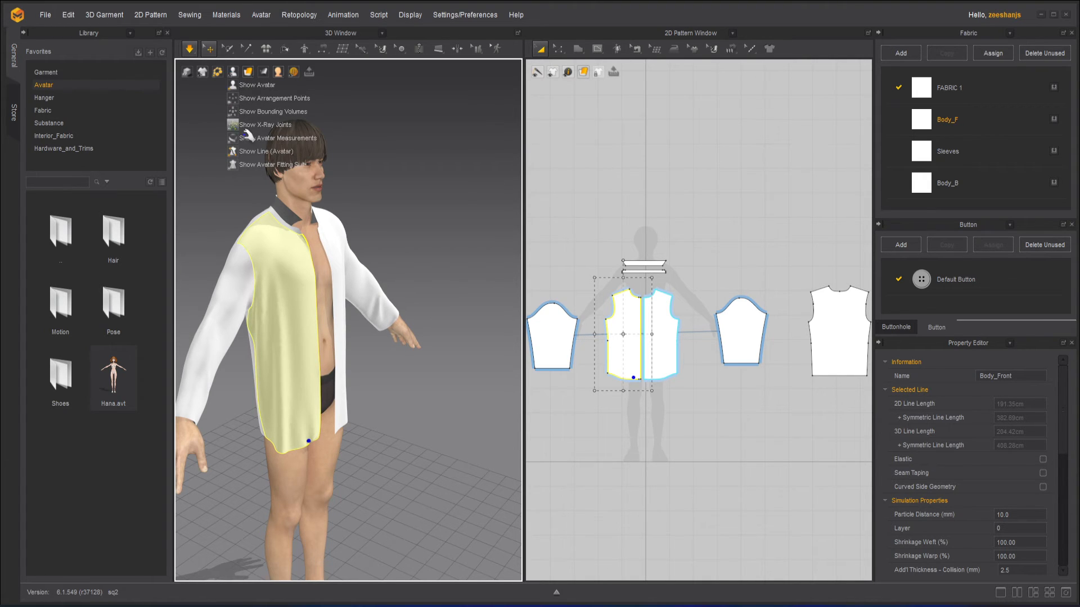
mouse_move(297, 113)
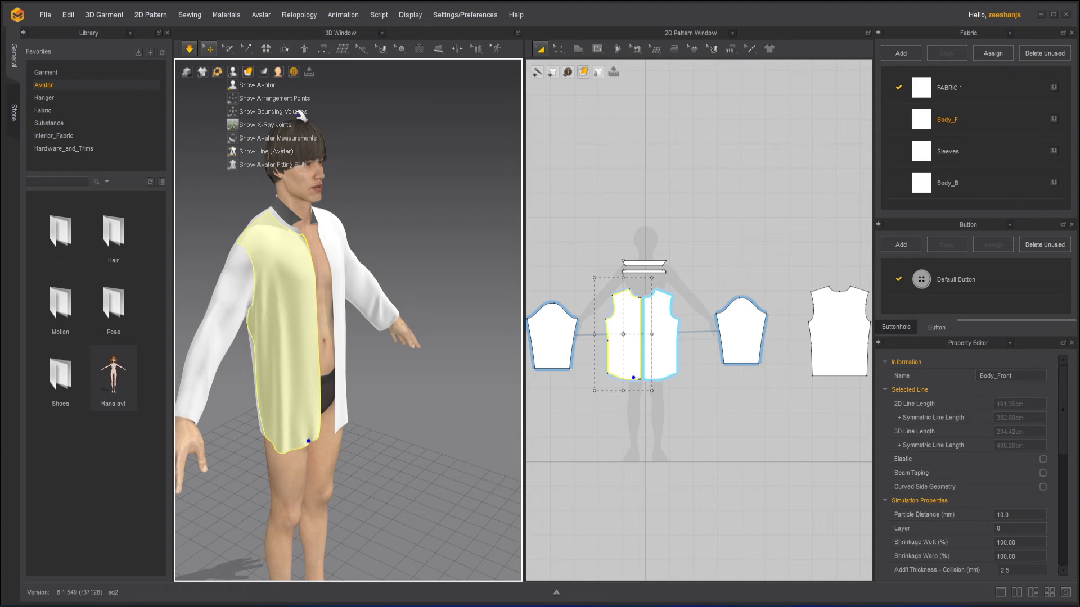
left_click(248, 72)
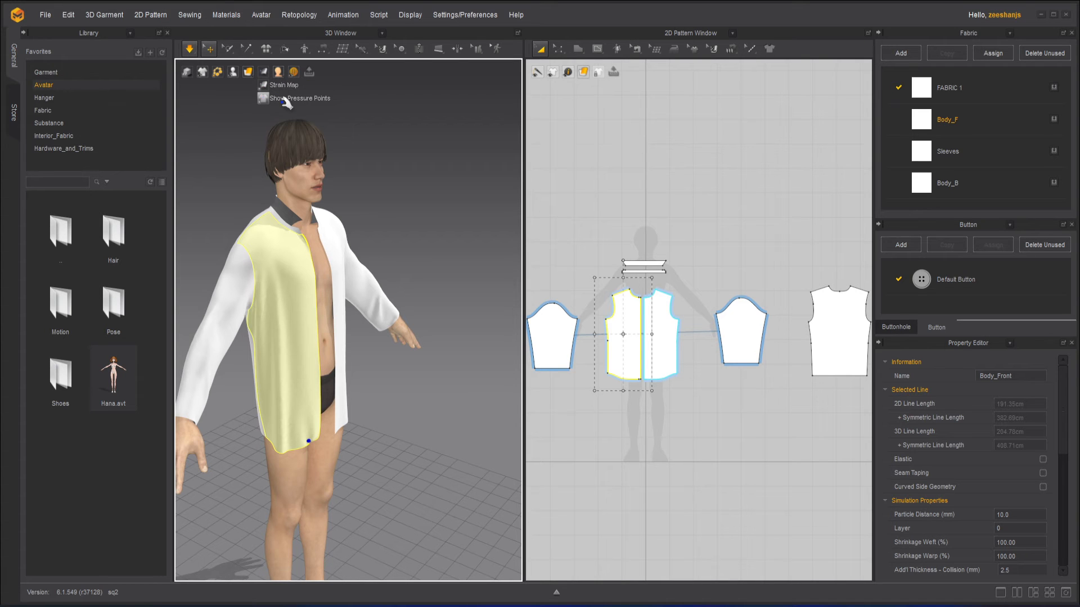
left_click(262, 97)
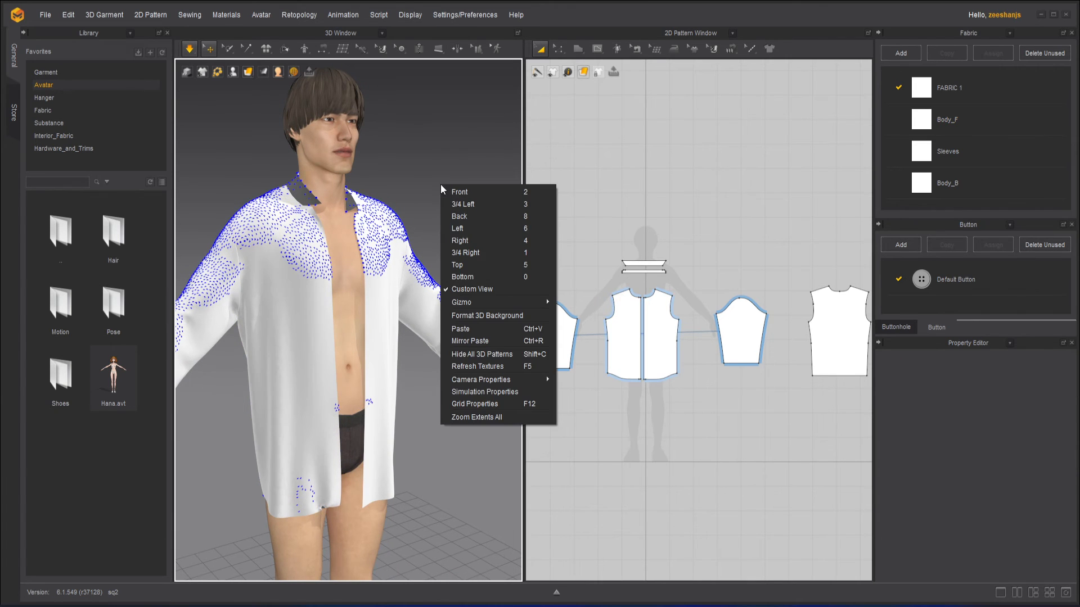
- Open the simulation settings to adjust gravity before re-simulating the shirt
left_click(484, 391)
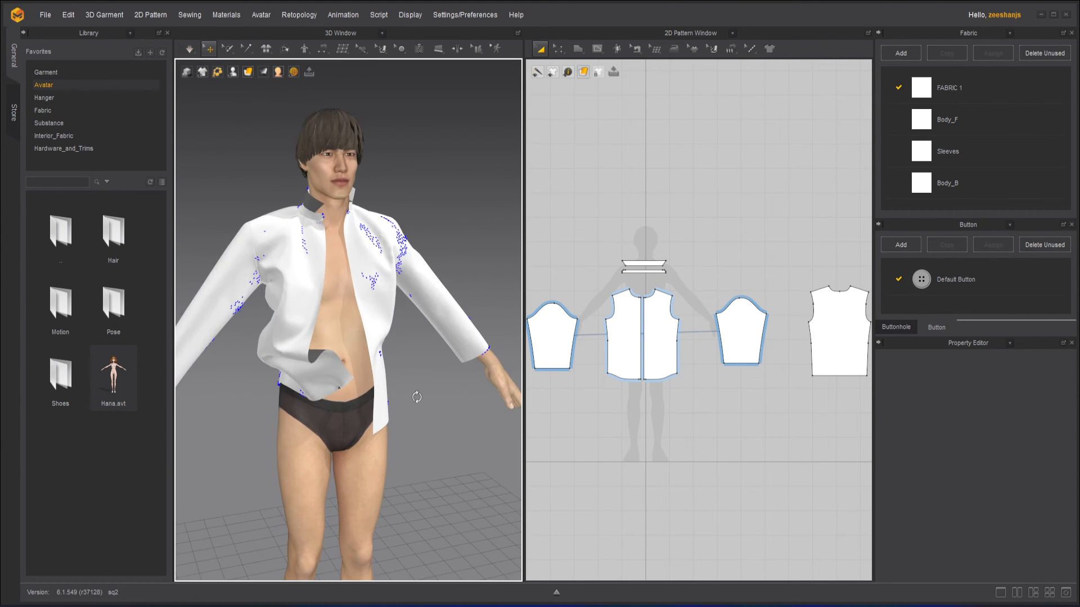
- Set Gravity to positive 5.0 in Simulation Properties and run the simulation
right_click(416, 397)
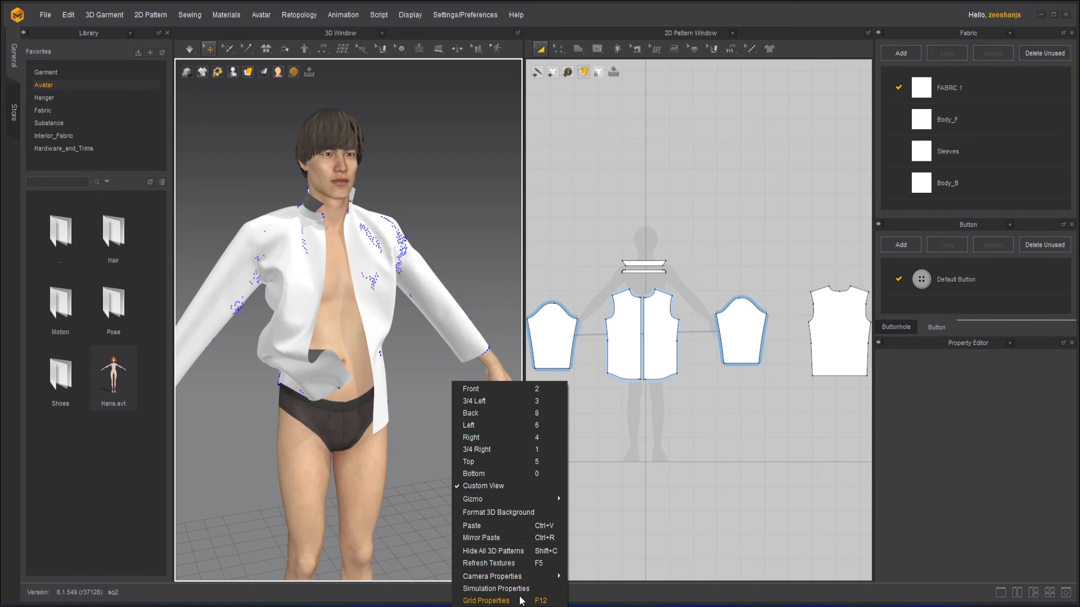
left_click(495, 588)
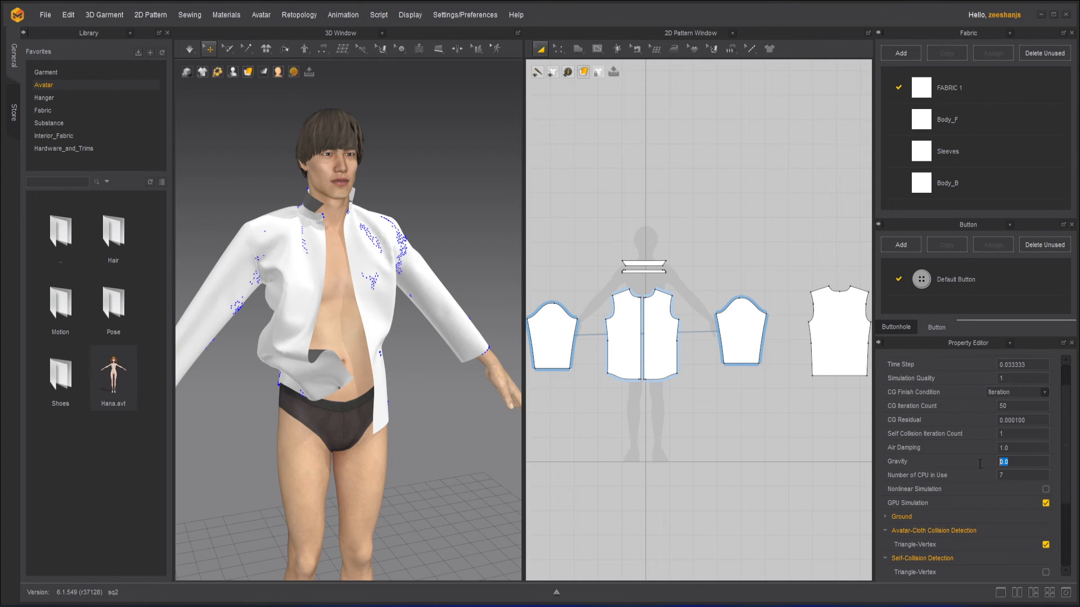
mouse_move(980, 469)
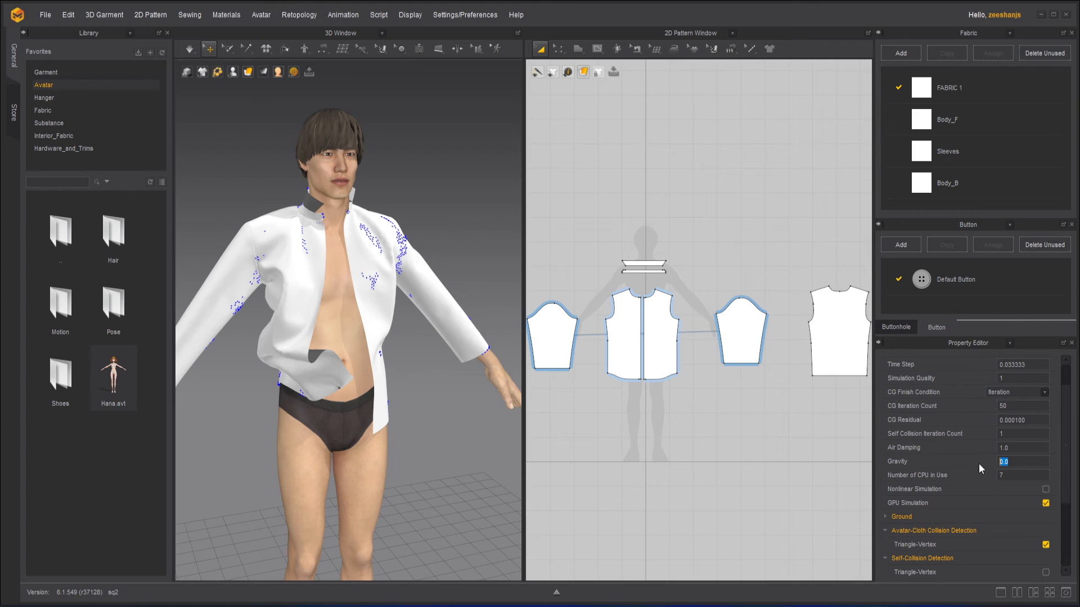
type("5.0")
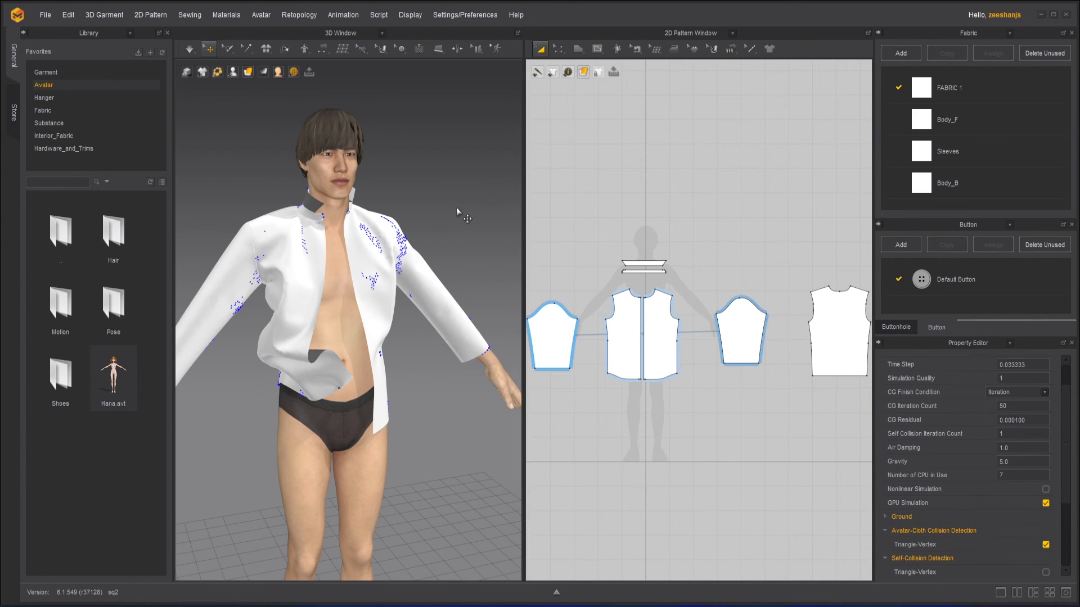
mouse_move(320, 270)
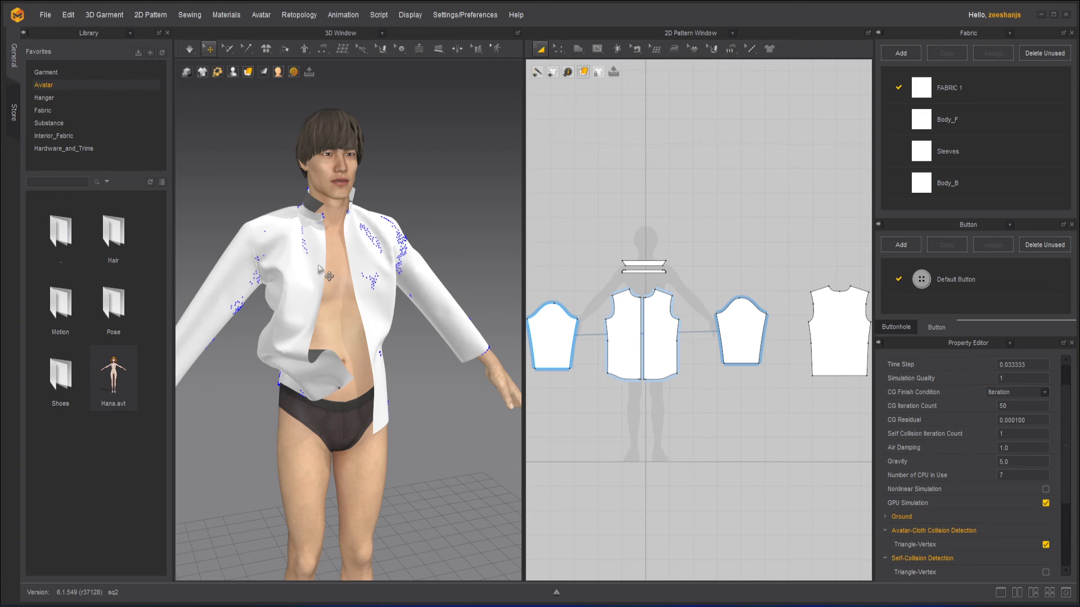
mouse_move(306, 297)
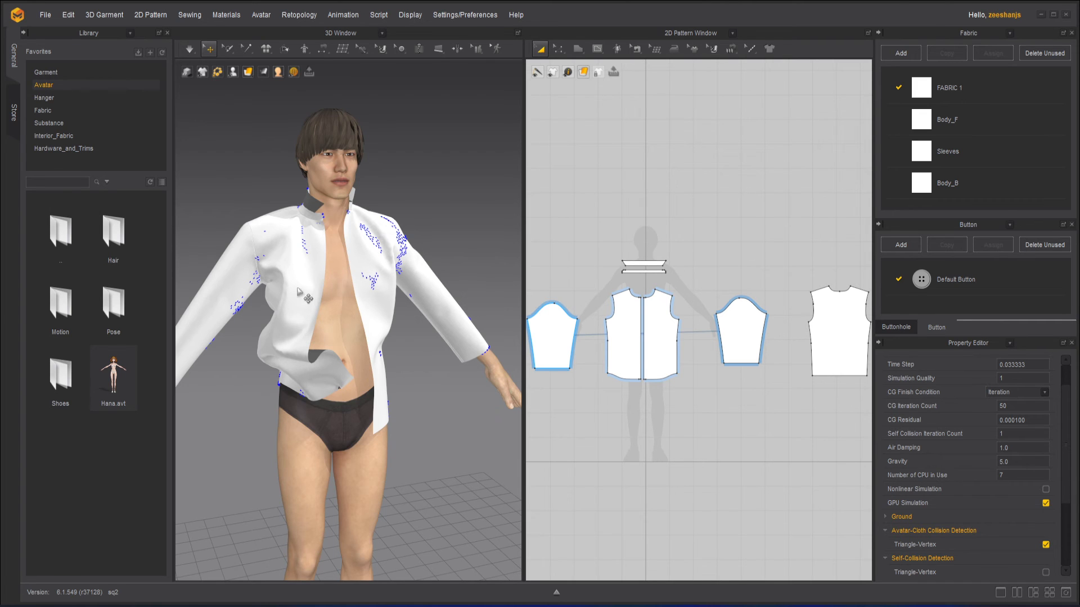
left_click(189, 49)
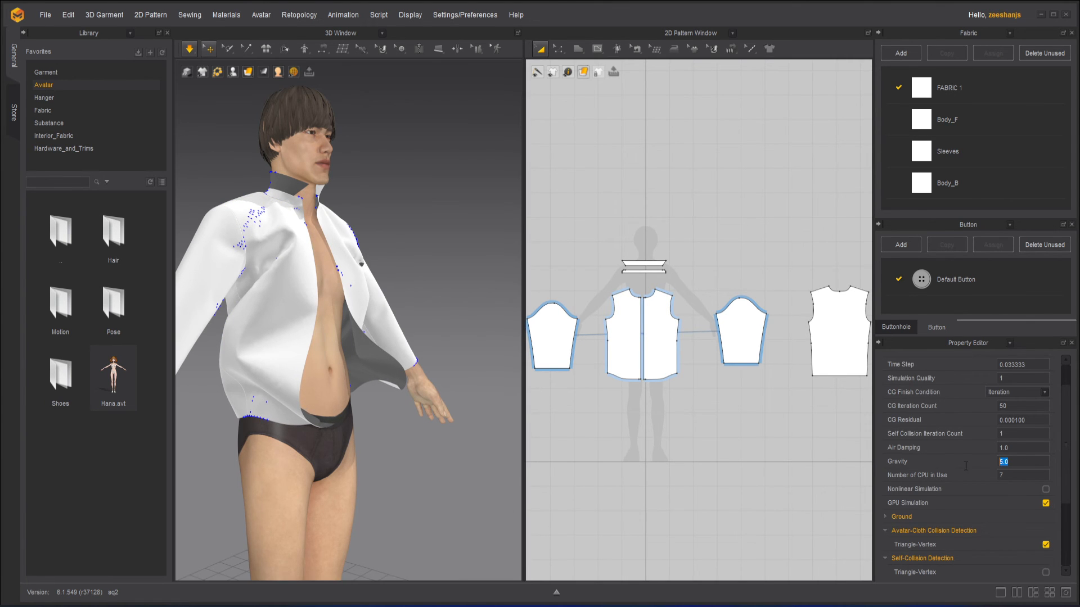
- Set Gravity back to -9800.0 in the Property Editor so the shirt drapes down
type("-9800.0")
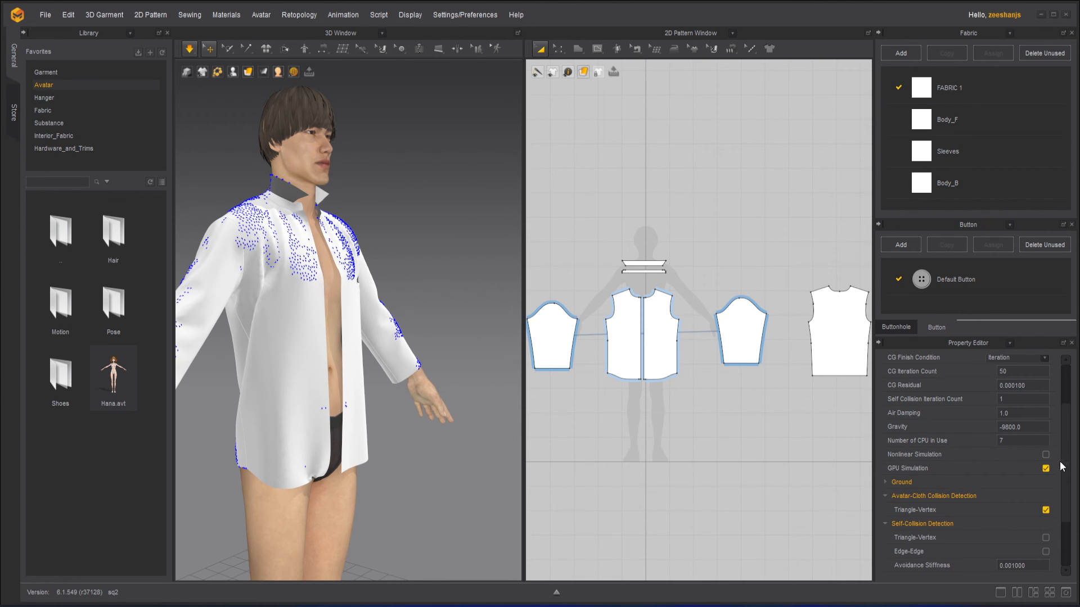
scroll("down", 3)
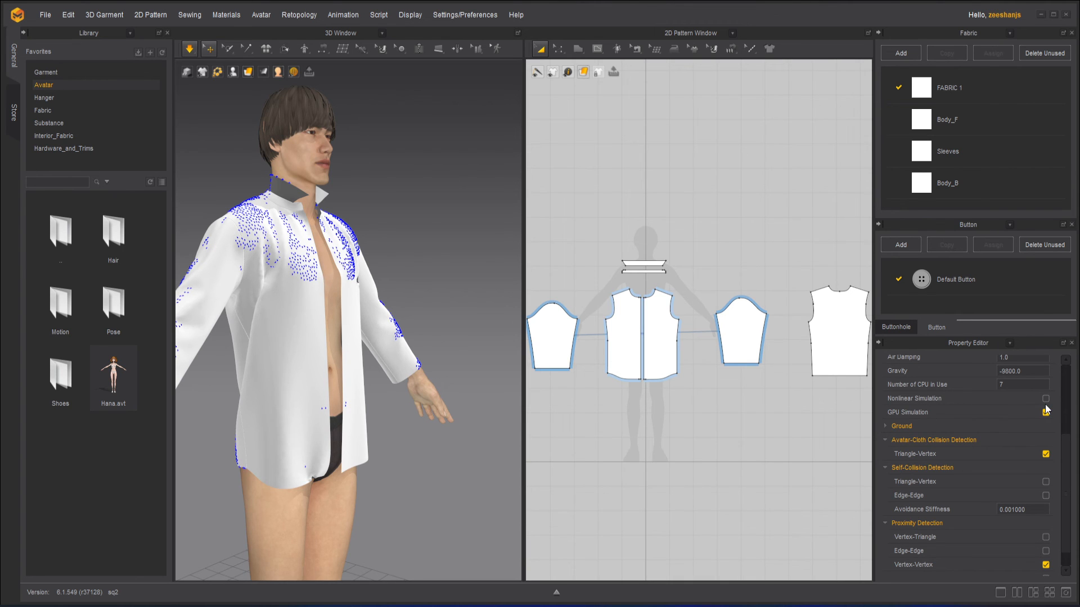
left_click(1046, 411)
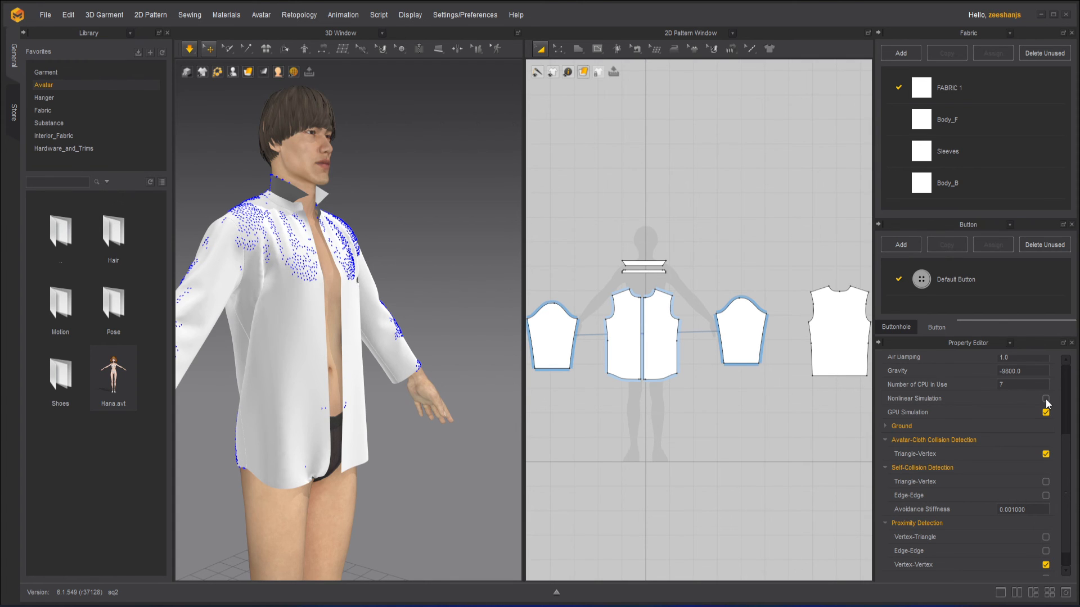
left_click(1046, 398)
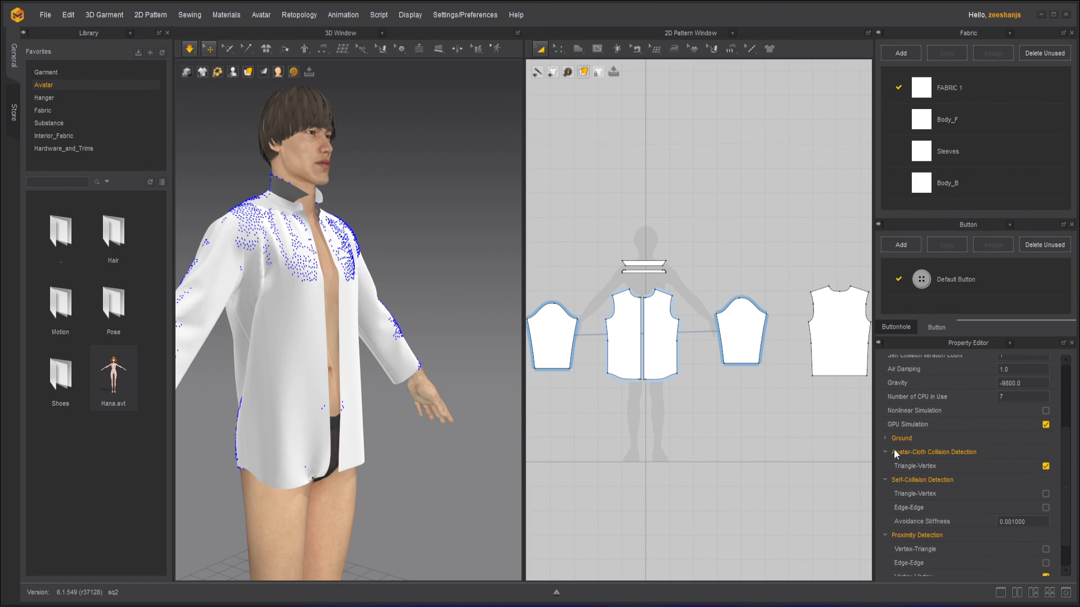
scroll("down", 3)
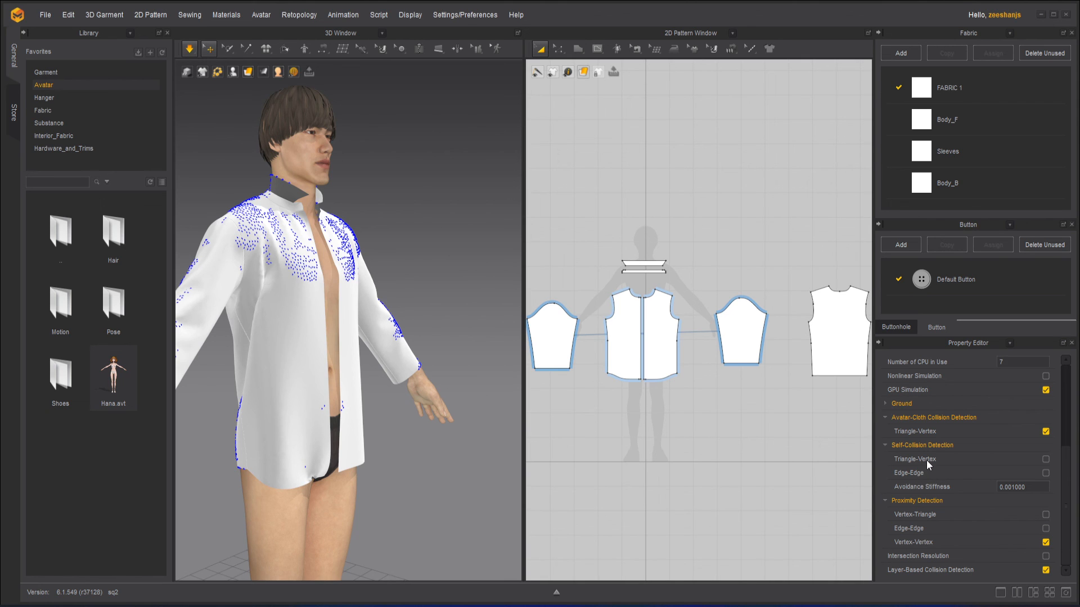
mouse_move(950, 491)
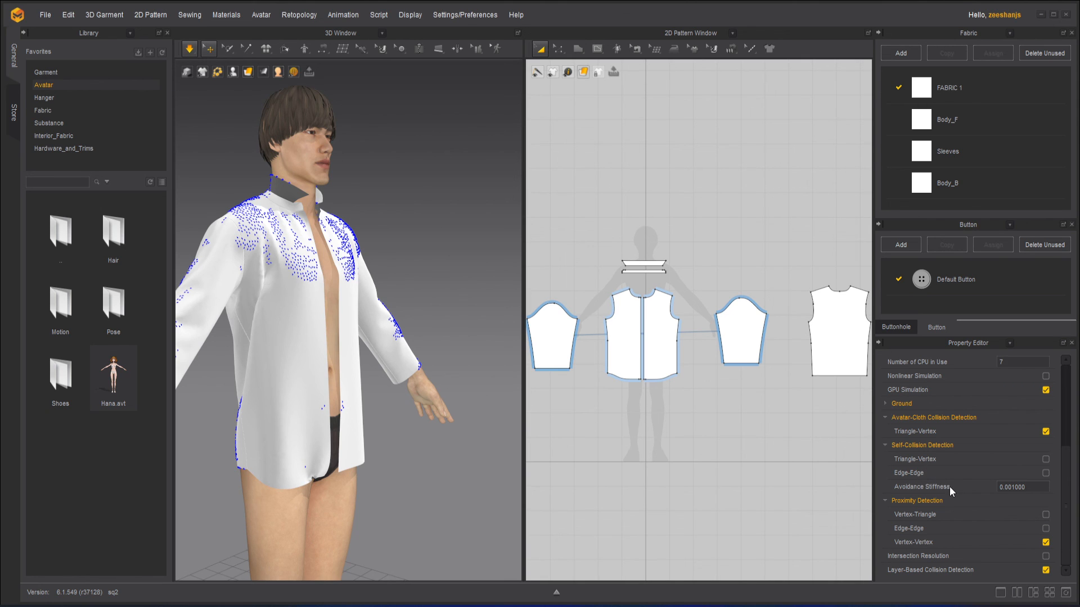
mouse_move(1052, 489)
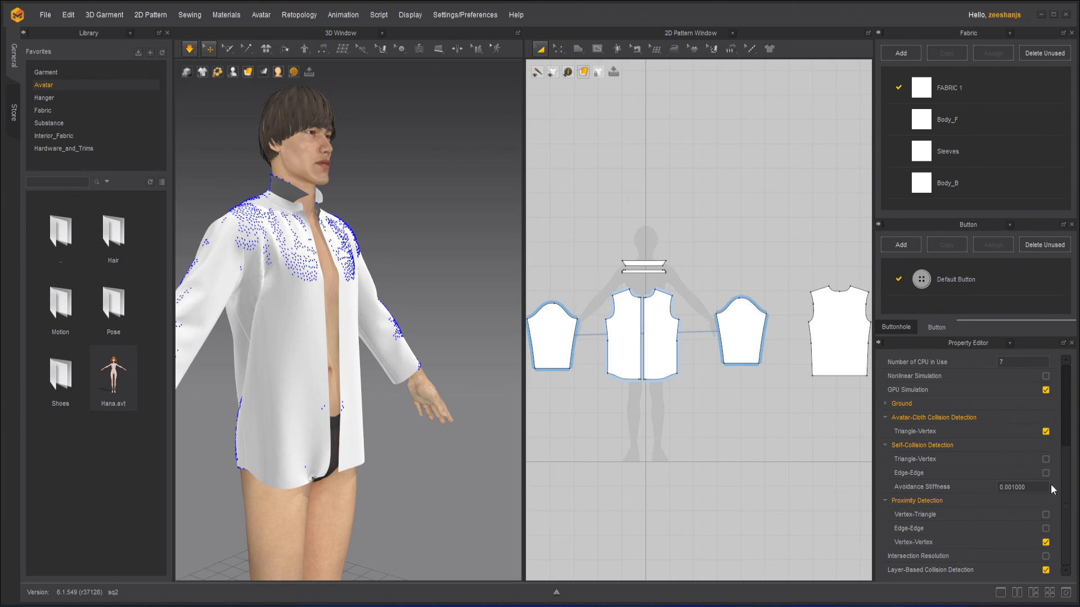